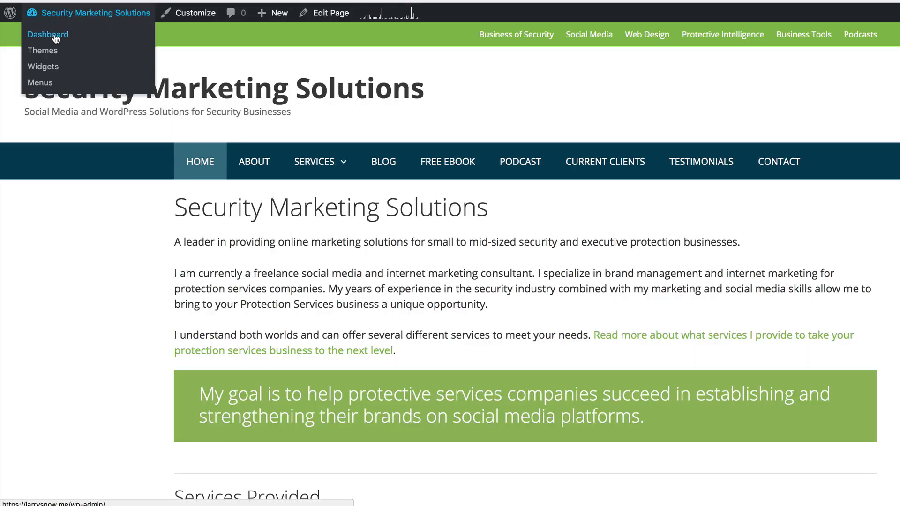
Go from the public home page to the Security Marketing Solutions admin dashboard
{"action": "left_click", "coordinate": [48, 35]}
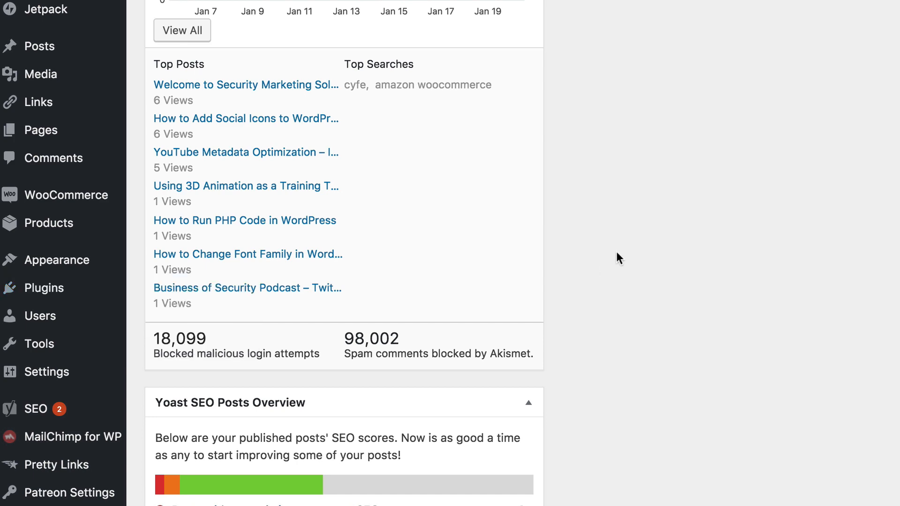
Search the Add Plugins directory for 'mailchimp for woocommerce'
{"action": "left_click", "coordinate": [44, 288]}
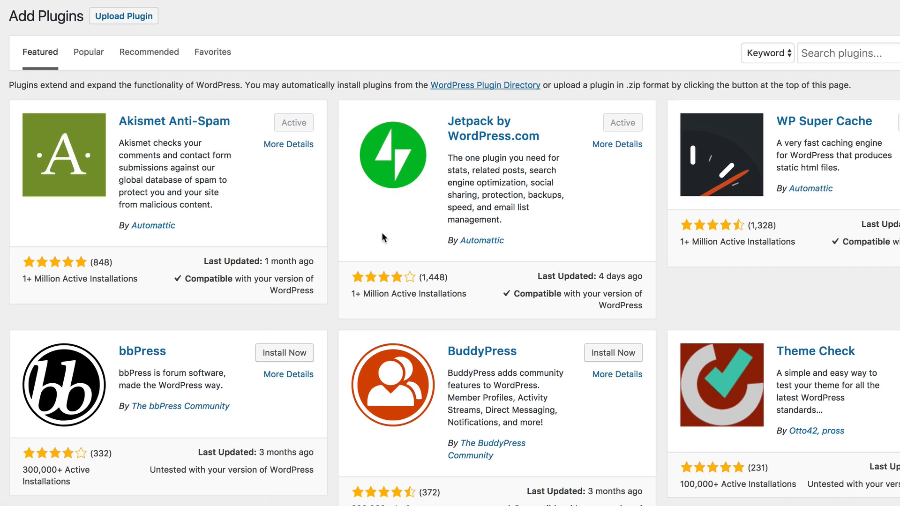
{"action": "left_click", "coordinate": [846, 52]}
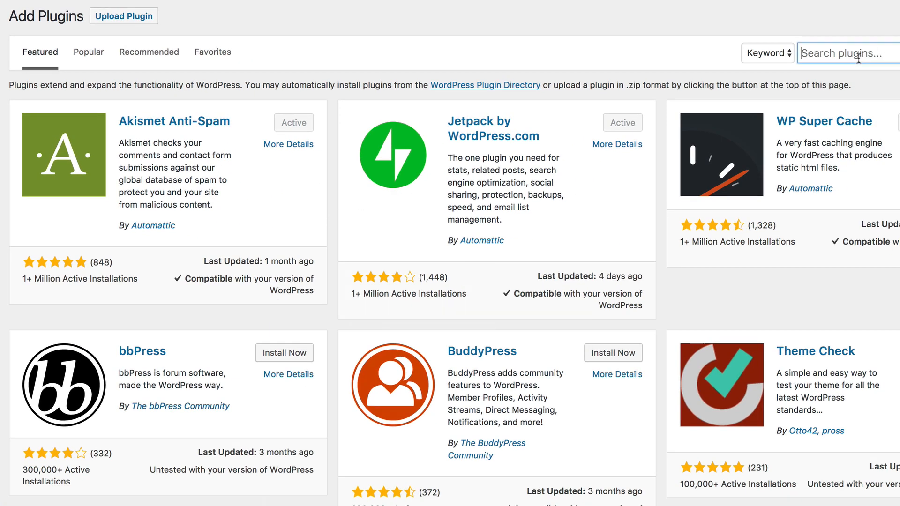
{"action": "type", "text": "mai"}
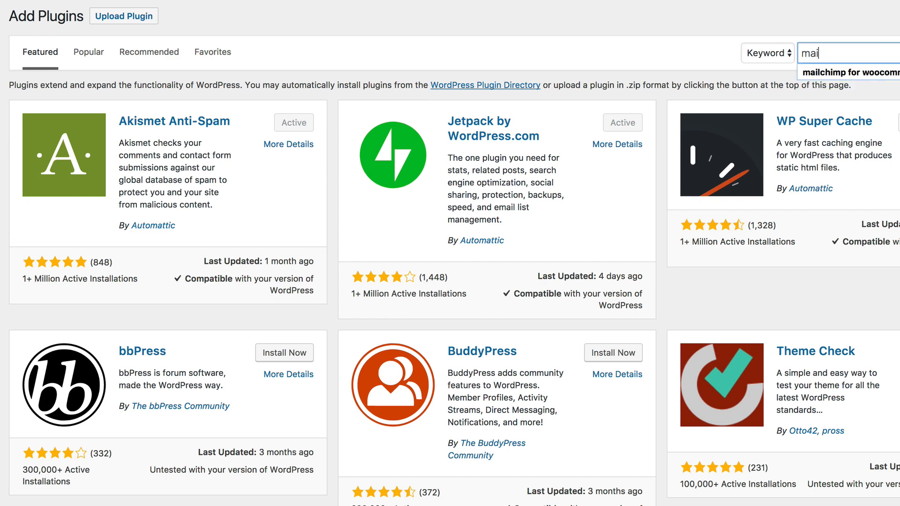
{"action": "left_click", "coordinate": [846, 73]}
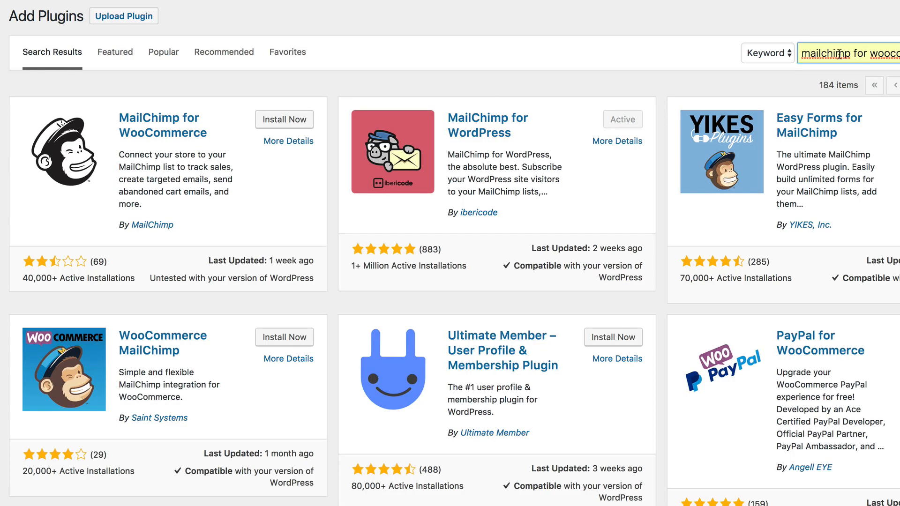
{"action": "mouse_move", "coordinate": [167, 273]}
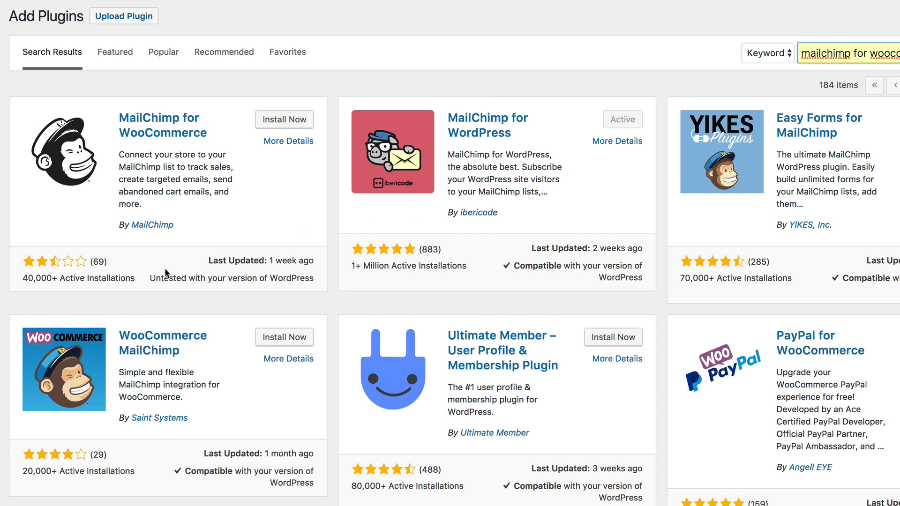
{"action": "mouse_move", "coordinate": [297, 245]}
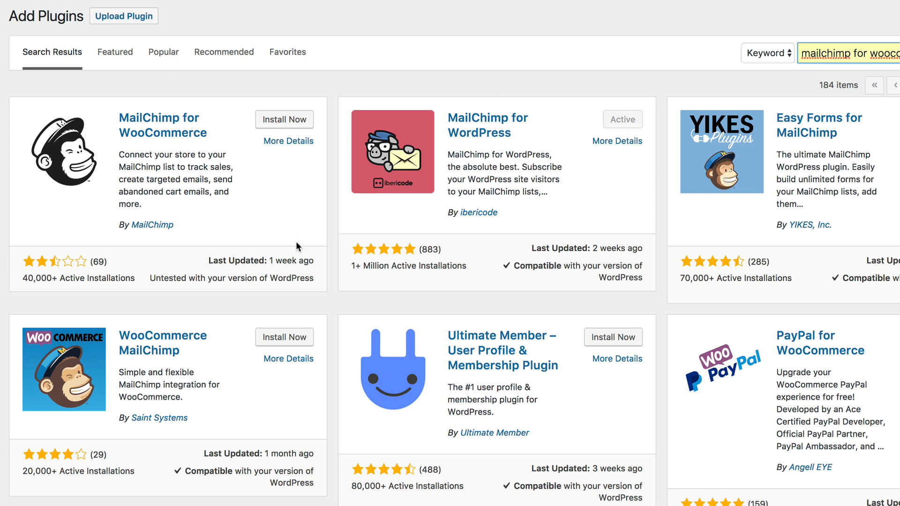
{"action": "mouse_move", "coordinate": [509, 146]}
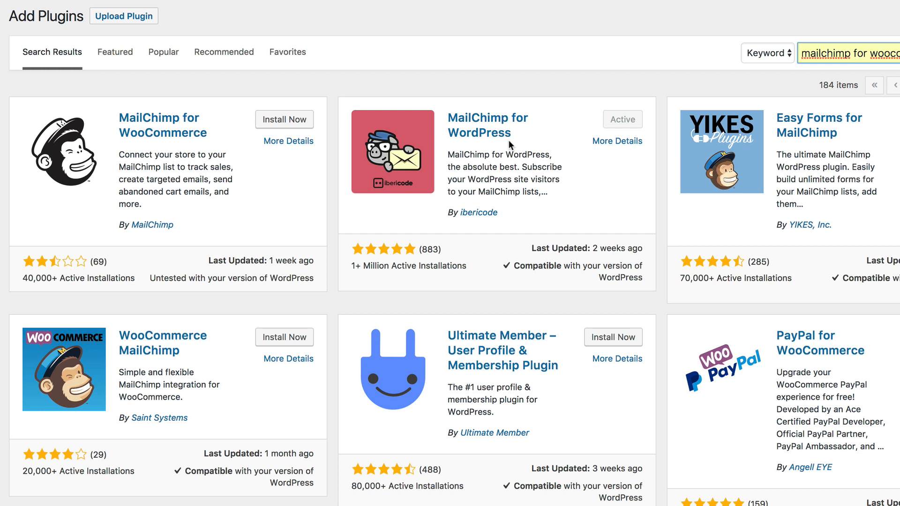
{"action": "mouse_move", "coordinate": [508, 148]}
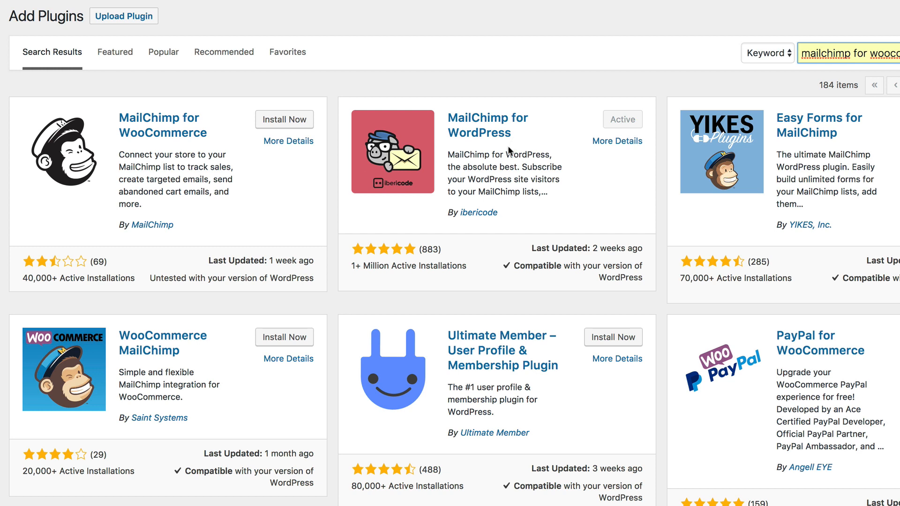
{"action": "mouse_move", "coordinate": [221, 375]}
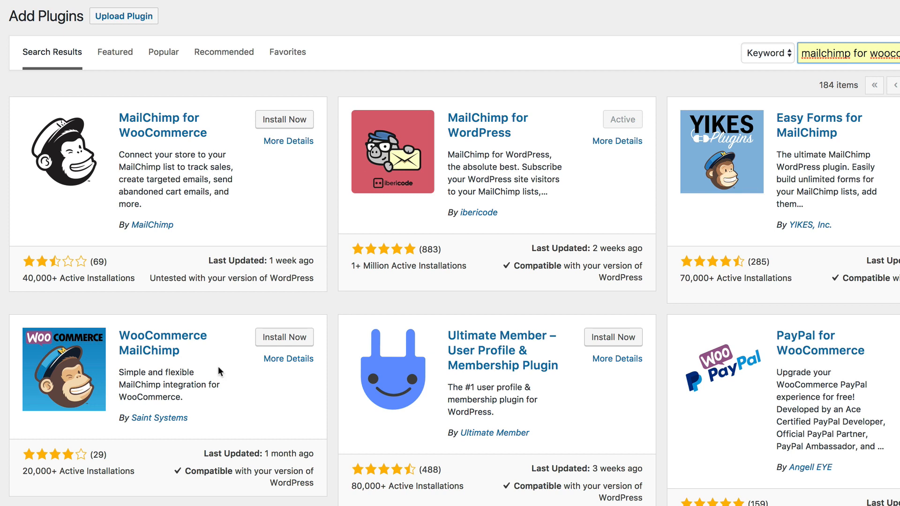
{"action": "mouse_move", "coordinate": [223, 274]}
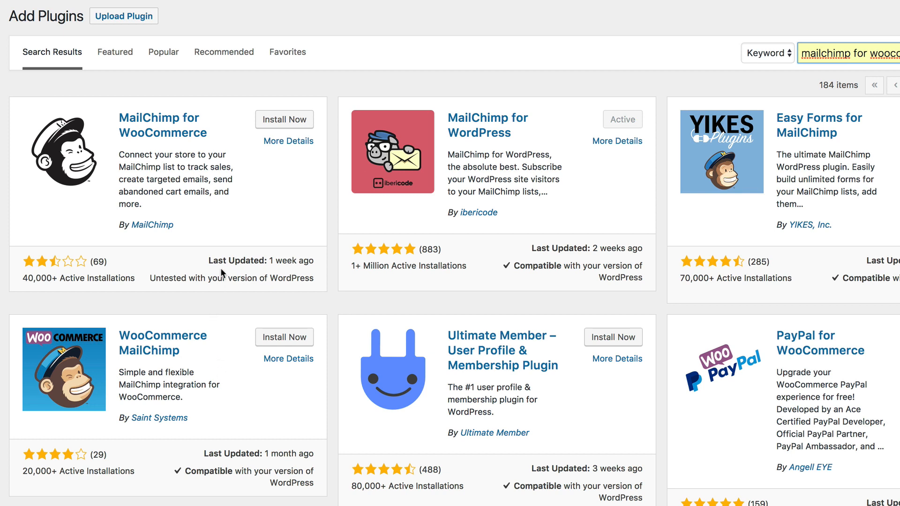
{"action": "mouse_move", "coordinate": [219, 246]}
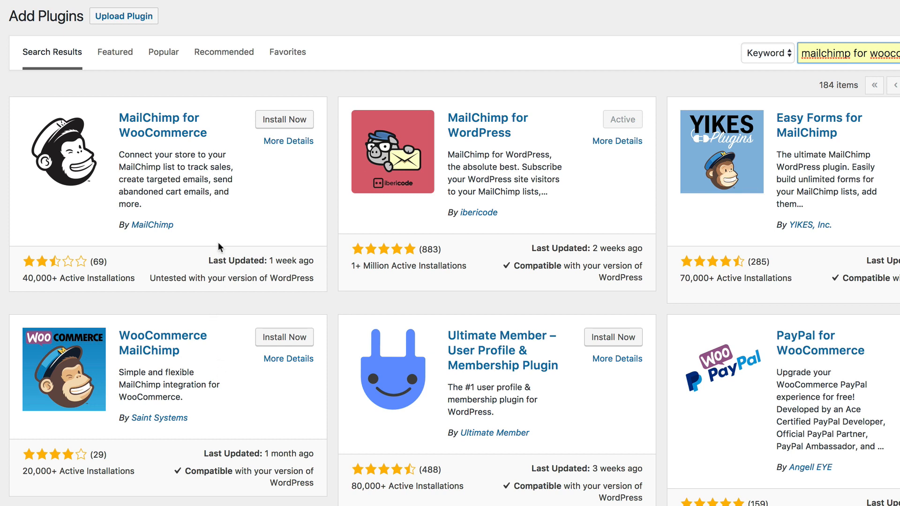
{"action": "mouse_move", "coordinate": [198, 176]}
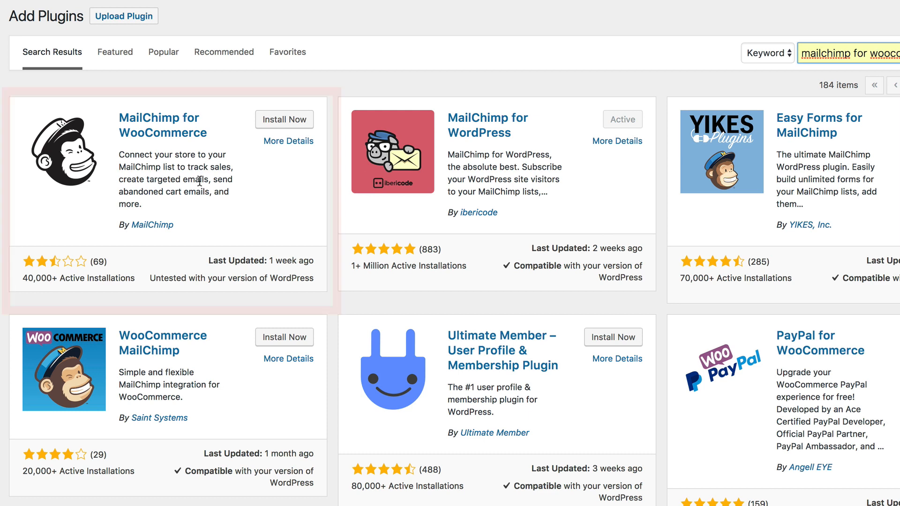
{"action": "mouse_move", "coordinate": [237, 202]}
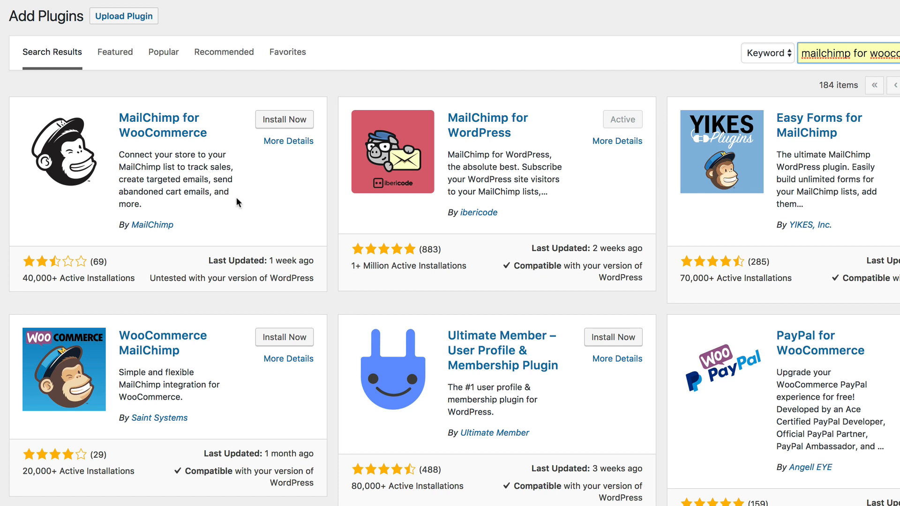
{"action": "mouse_move", "coordinate": [284, 119]}
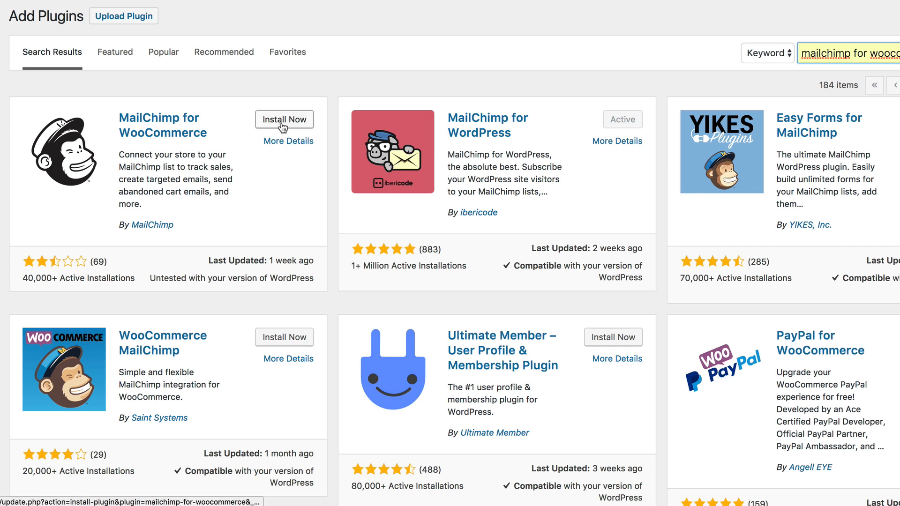
Install and activate the MailChimp for WooCommerce plugin, landing on its API key settings
{"action": "left_click", "coordinate": [283, 119]}
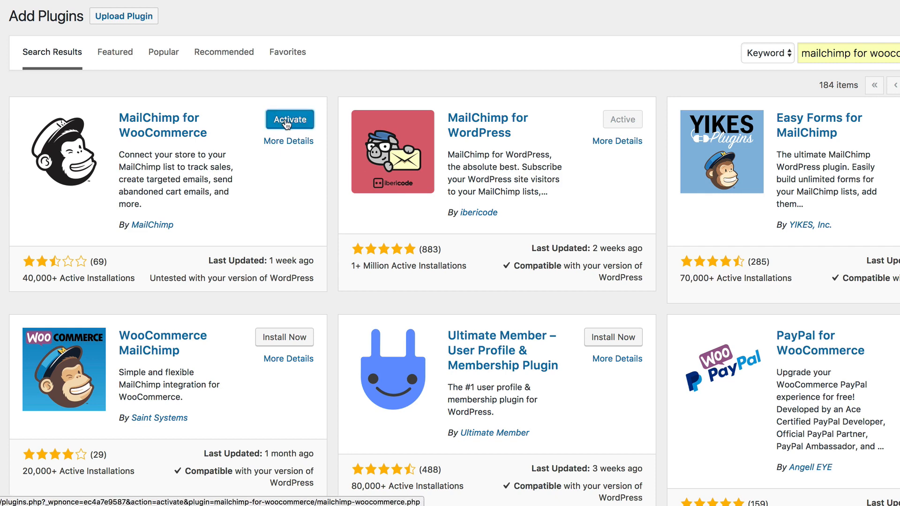
{"action": "left_click", "coordinate": [290, 119]}
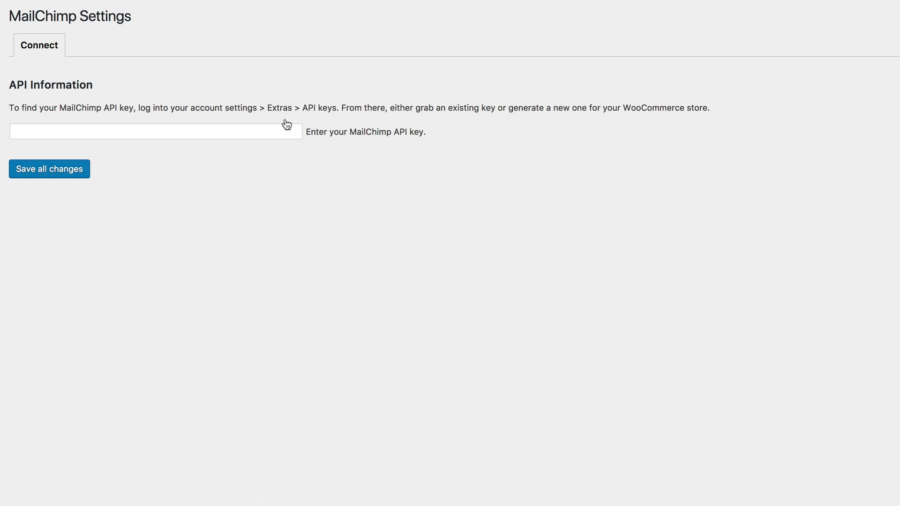
{"action": "mouse_move", "coordinate": [285, 122]}
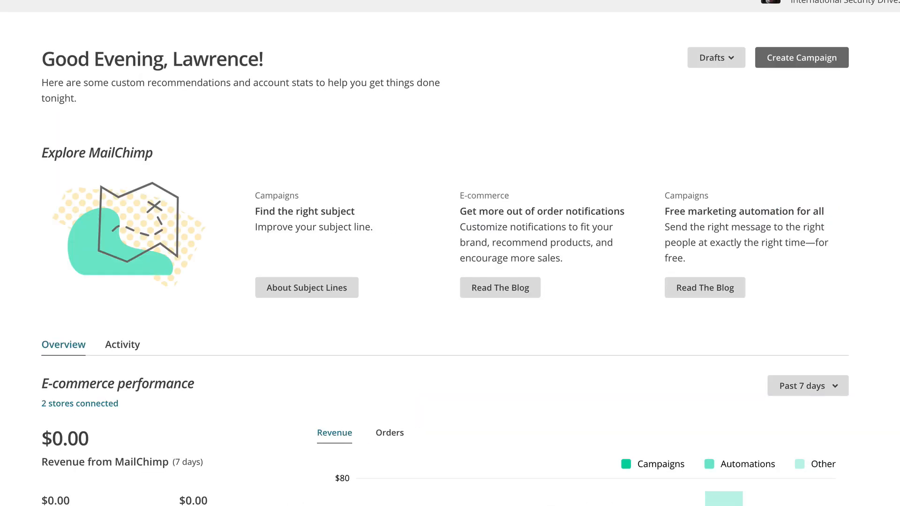
Head to the MailChimp account's API keys page listing the existing key
{"action": "left_click", "coordinate": [888, 2]}
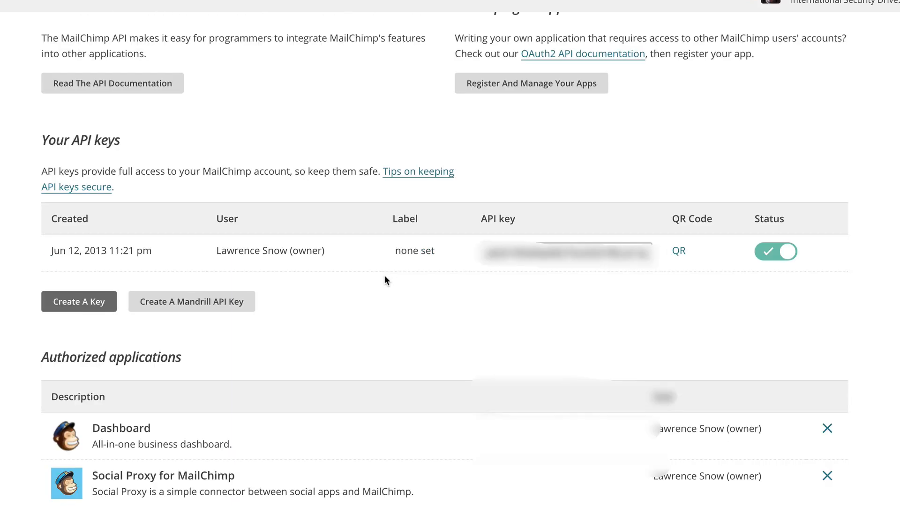
{"action": "mouse_move", "coordinate": [431, 278]}
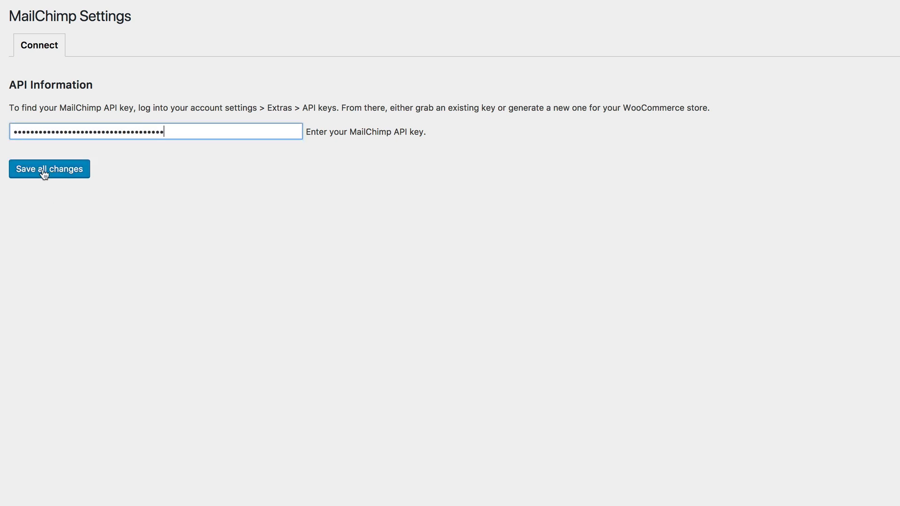
Save the pasted MailChimp API key in the plugin's connection settings
{"action": "left_click", "coordinate": [49, 169]}
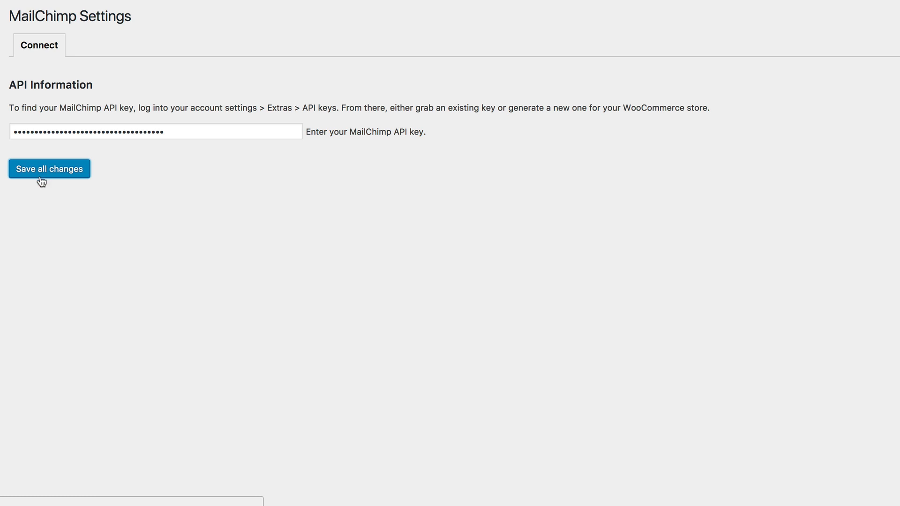
Autofill the store's Medford, MA street address and phone from the saved Chrome address
{"action": "left_click", "coordinate": [49, 168]}
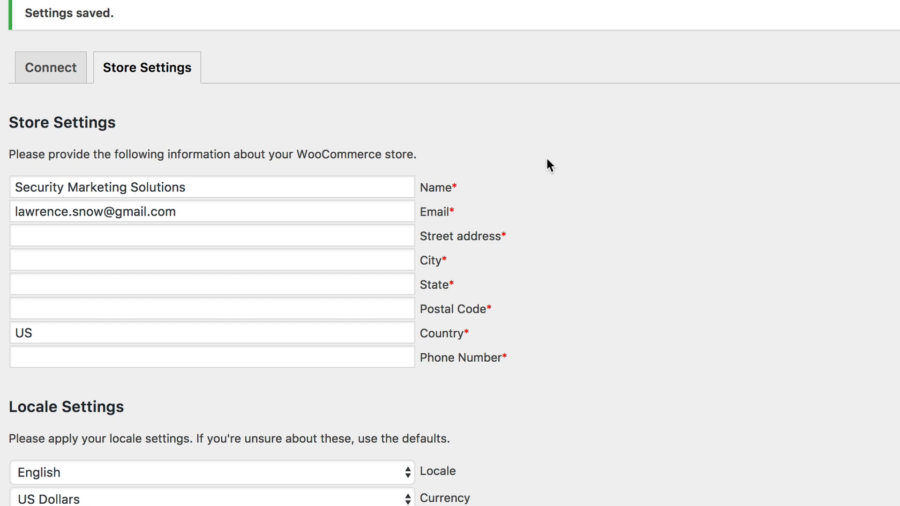
{"action": "mouse_move", "coordinate": [264, 228]}
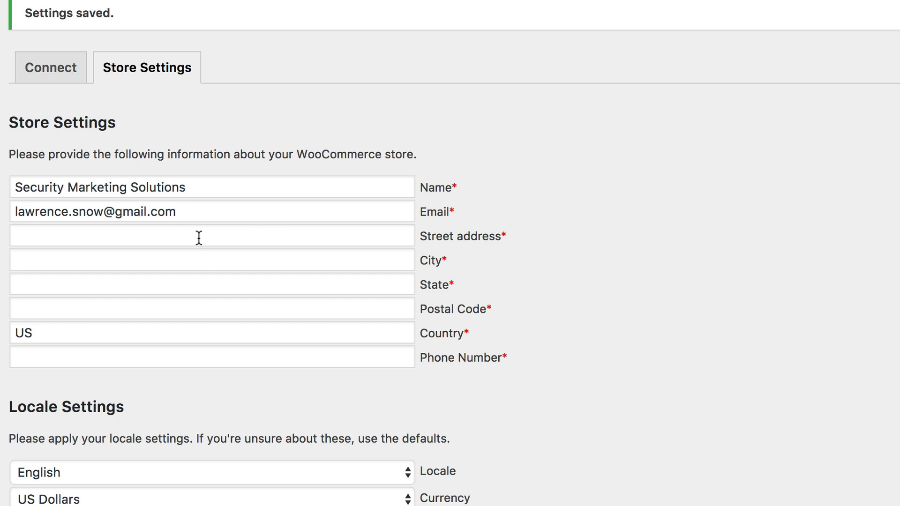
{"action": "left_click", "coordinate": [211, 235]}
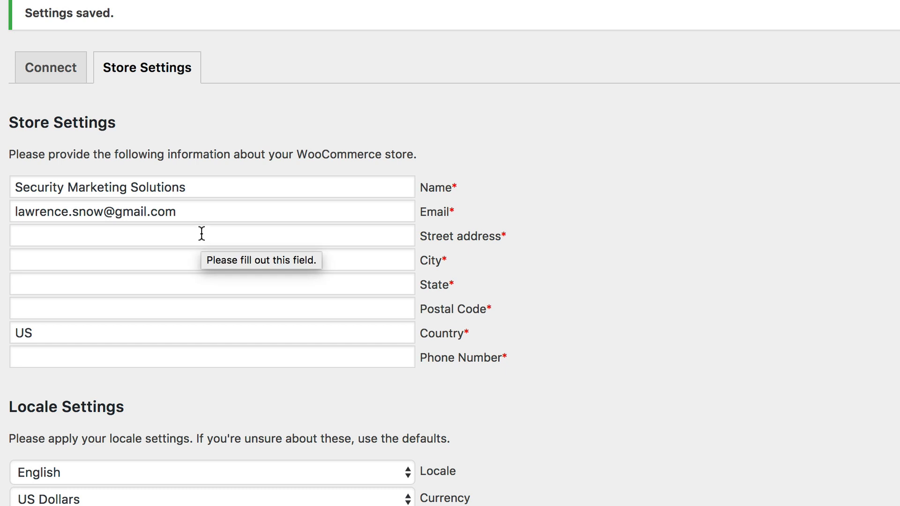
{"action": "left_click", "coordinate": [211, 235]}
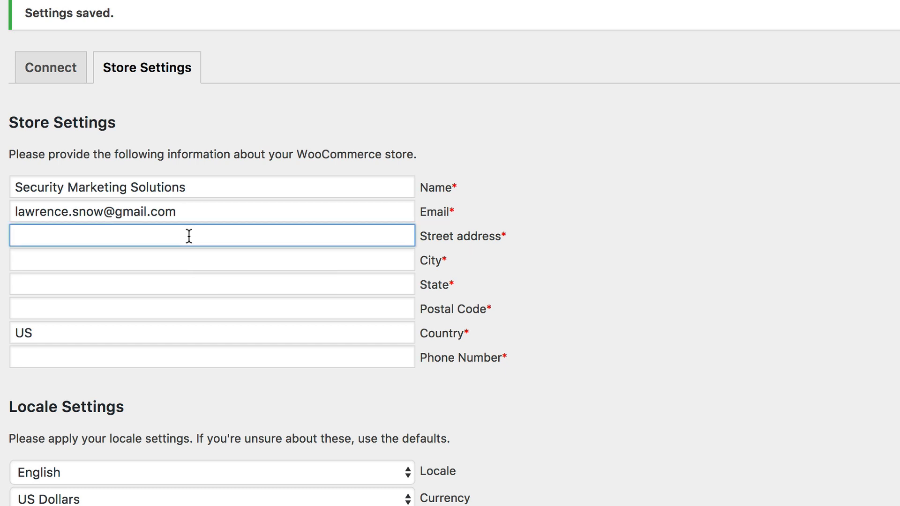
{"action": "type", "text": "4"}
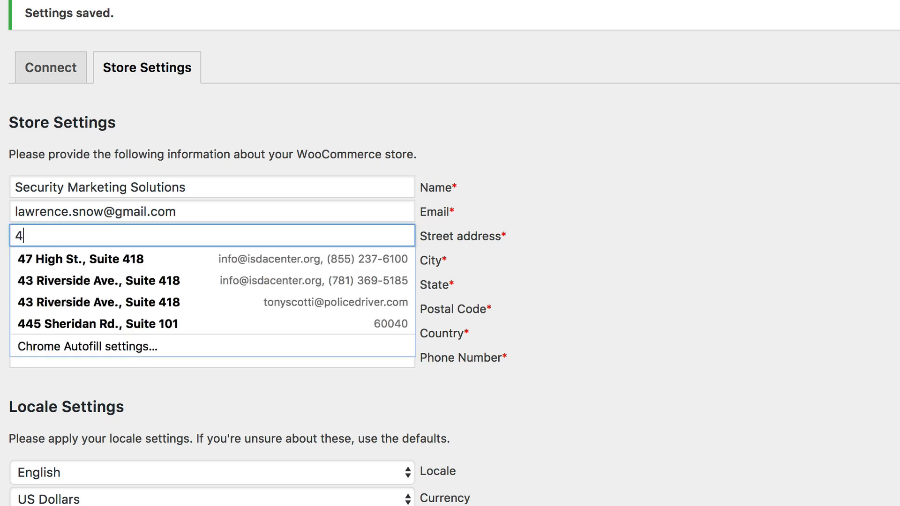
{"action": "left_click", "coordinate": [81, 259]}
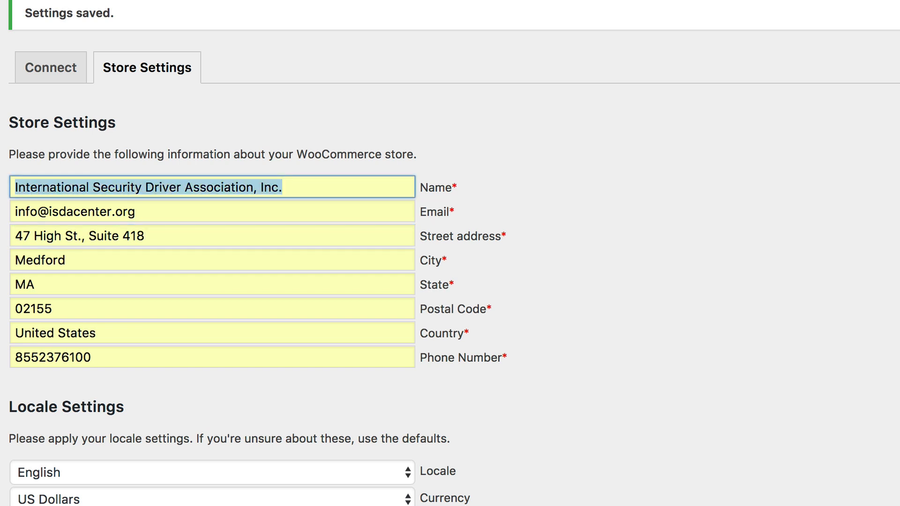
Name the store 'Security Marketing Solutions' and fill in the saved contact email
{"action": "type", "text": "S"}
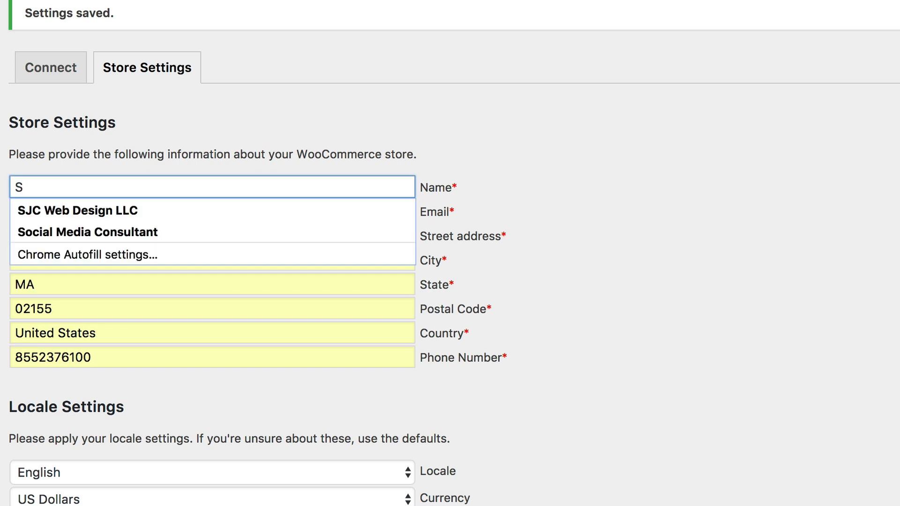
{"action": "type", "text": "ecurity"}
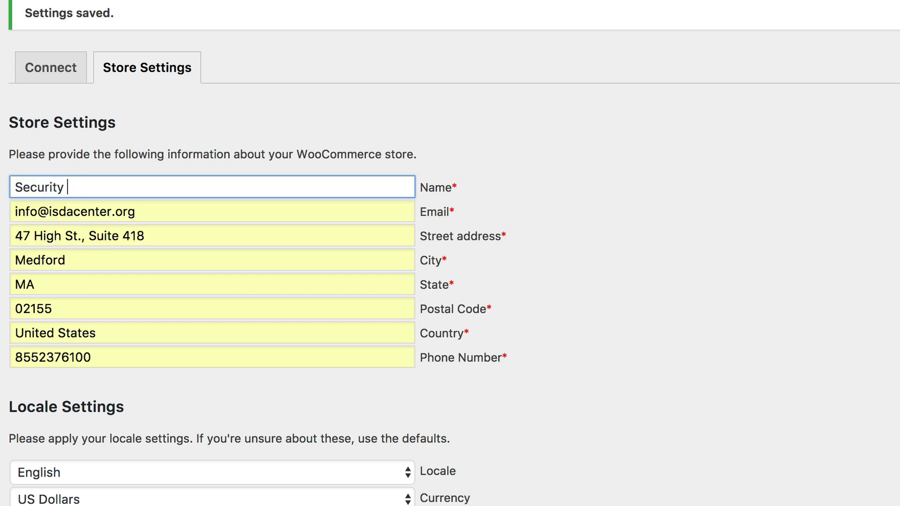
{"action": "type", "text": "Marketing S"}
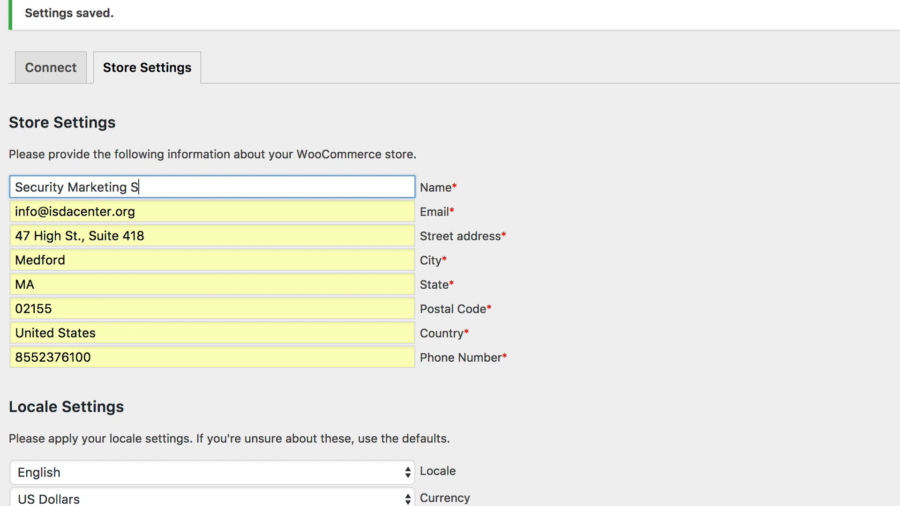
{"action": "type", "text": "olutions"}
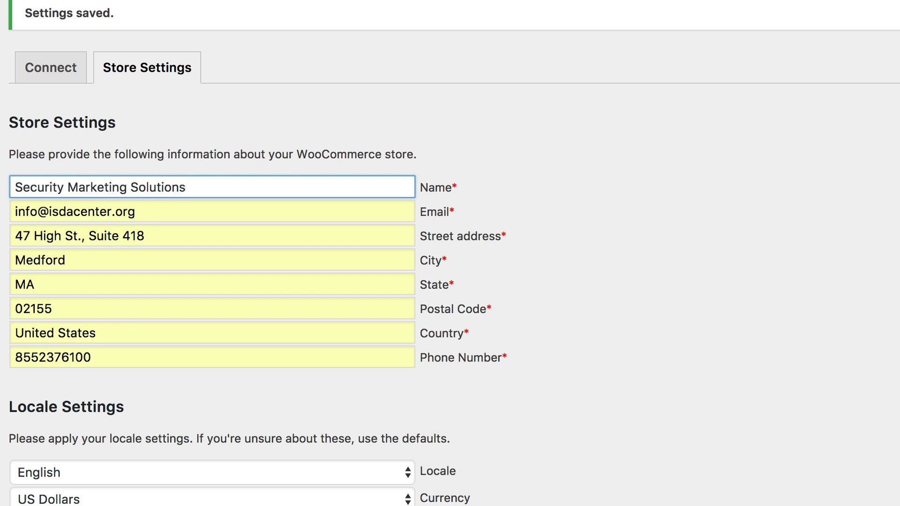
{"action": "mouse_move", "coordinate": [131, 231]}
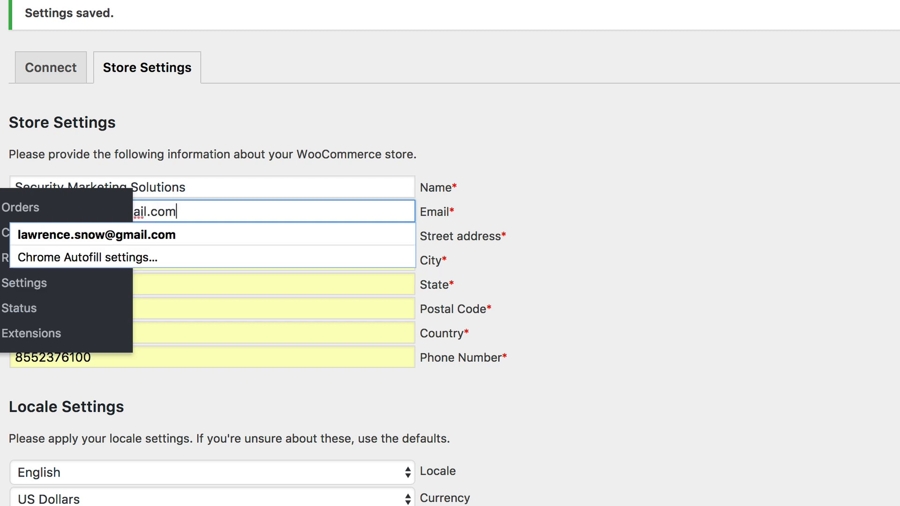
{"action": "mouse_move", "coordinate": [257, 275]}
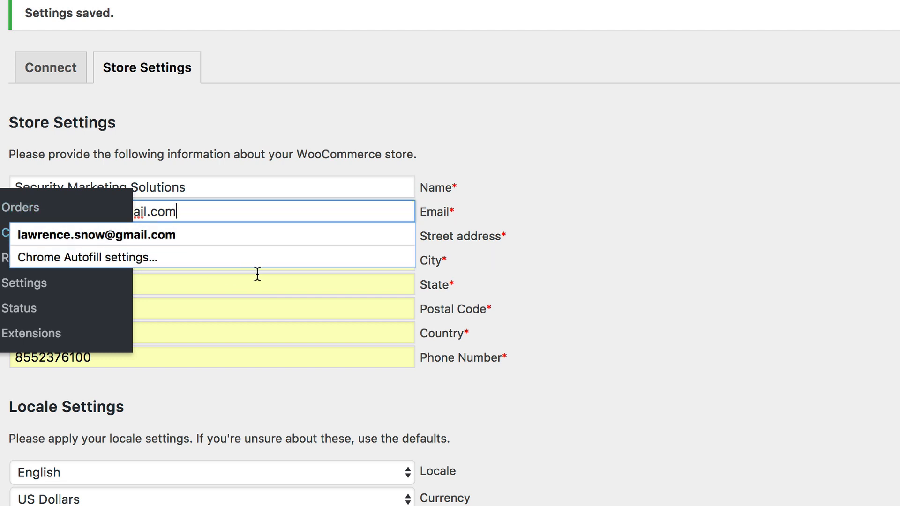
{"action": "left_click", "coordinate": [95, 234]}
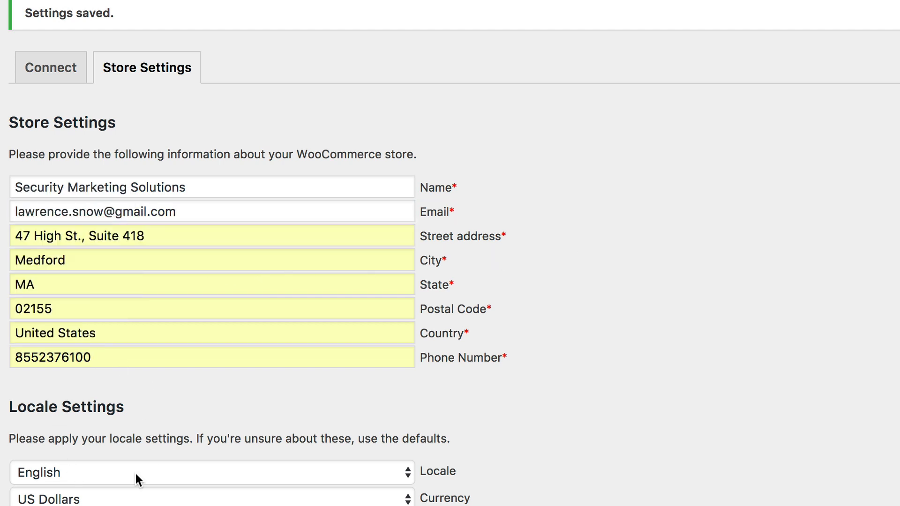
{"action": "mouse_move", "coordinate": [146, 485]}
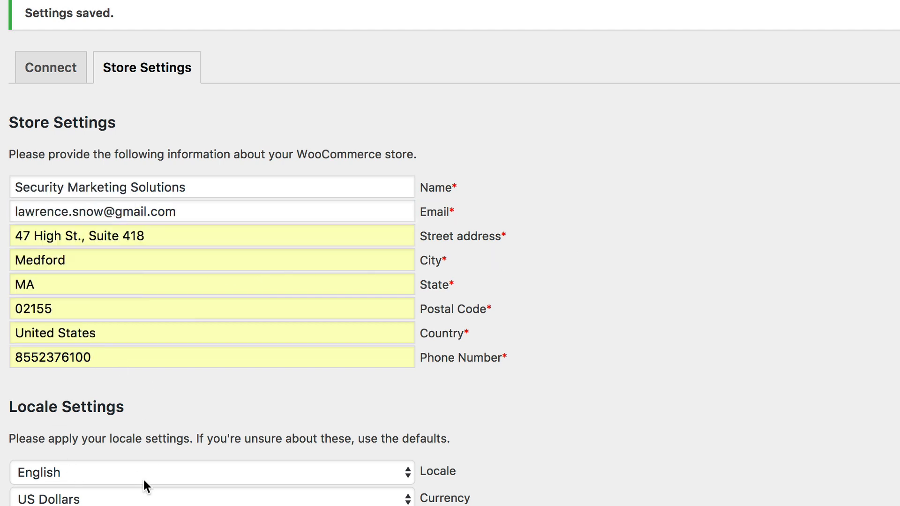
{"action": "scroll", "scroll_direction": "down", "scroll_amount": 3}
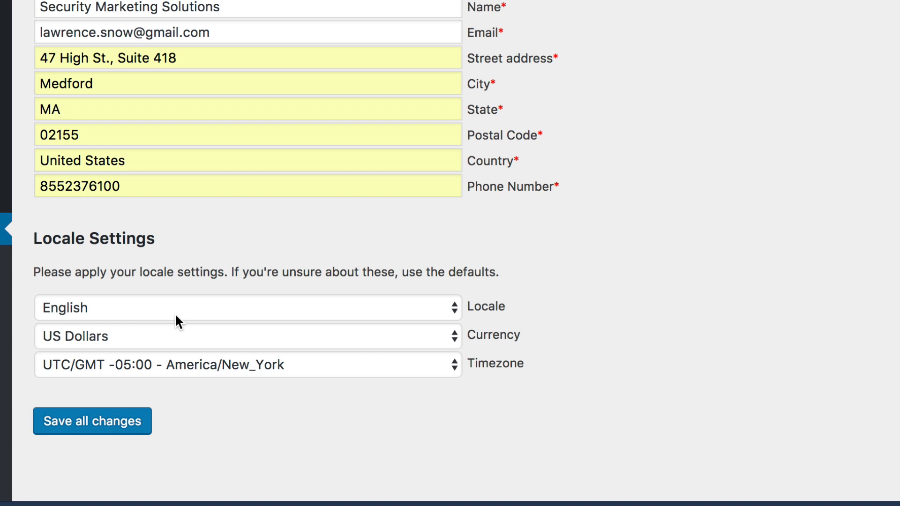
{"action": "mouse_move", "coordinate": [197, 327]}
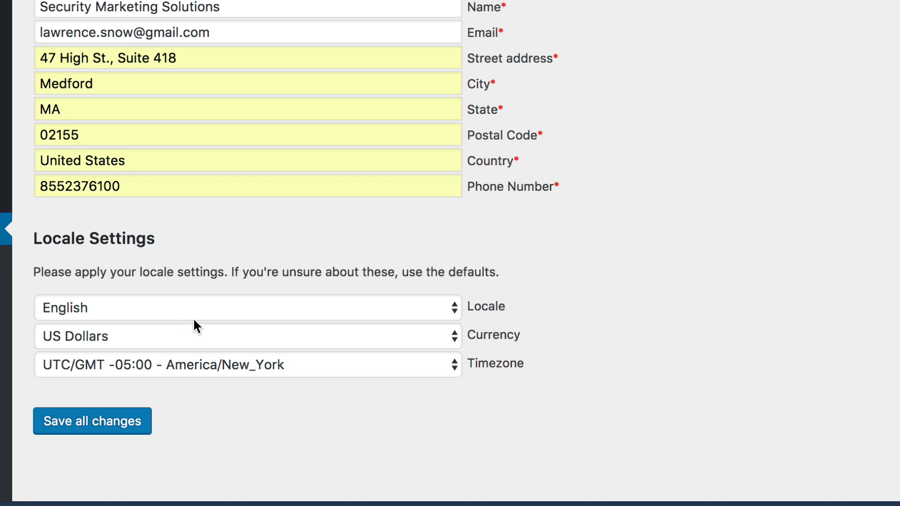
{"action": "mouse_move", "coordinate": [422, 388]}
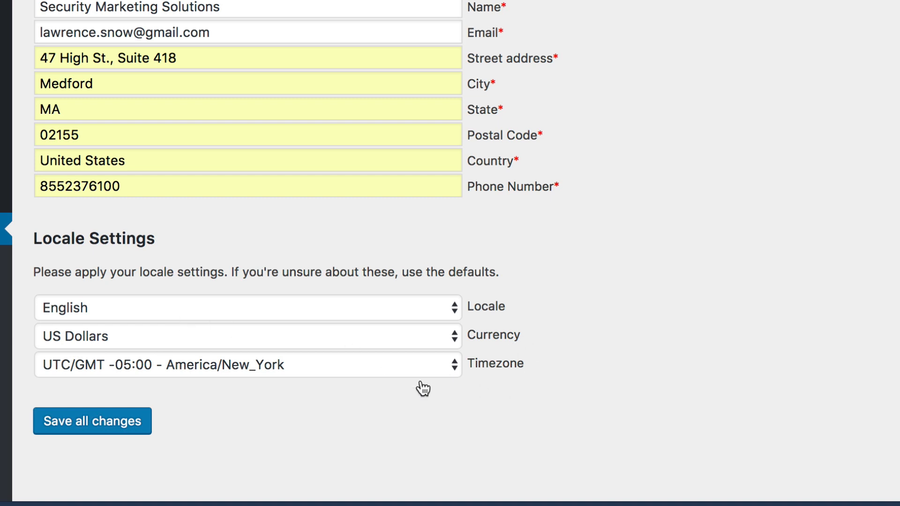
{"action": "mouse_move", "coordinate": [92, 421]}
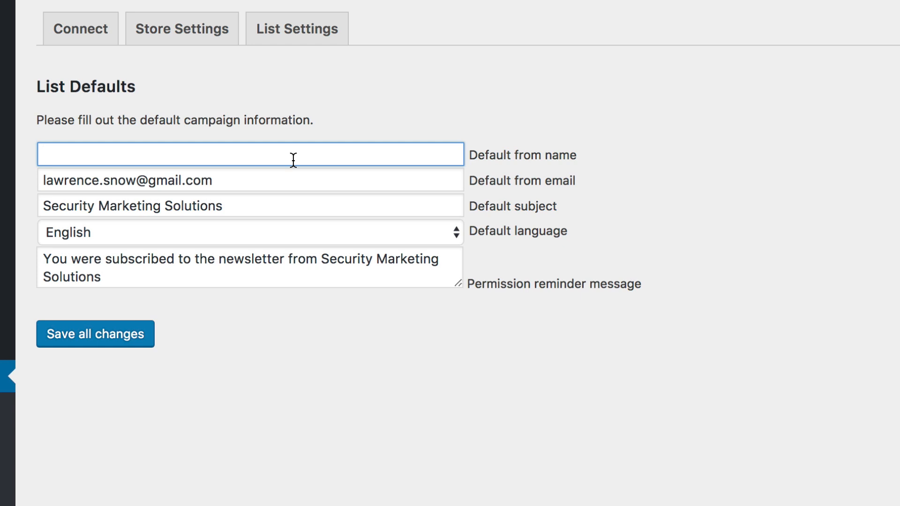
{"action": "type", "text": "L"}
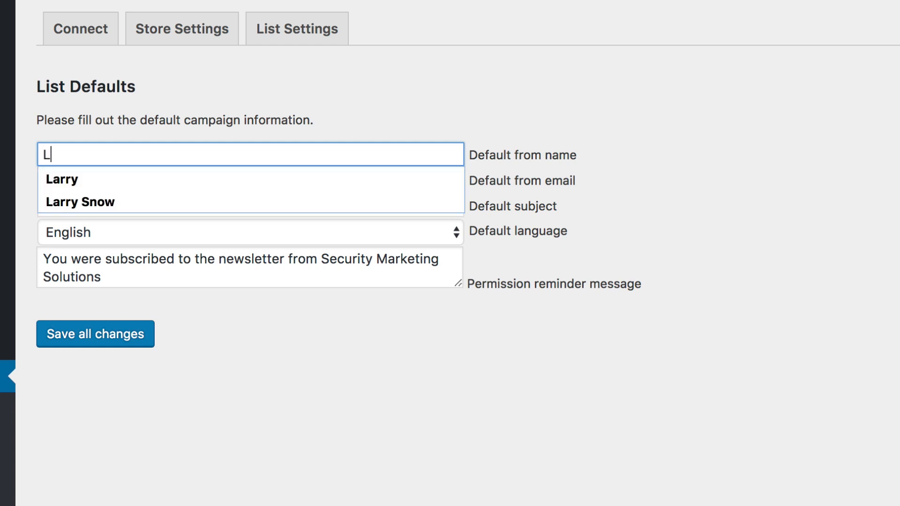
{"action": "left_click", "coordinate": [80, 202]}
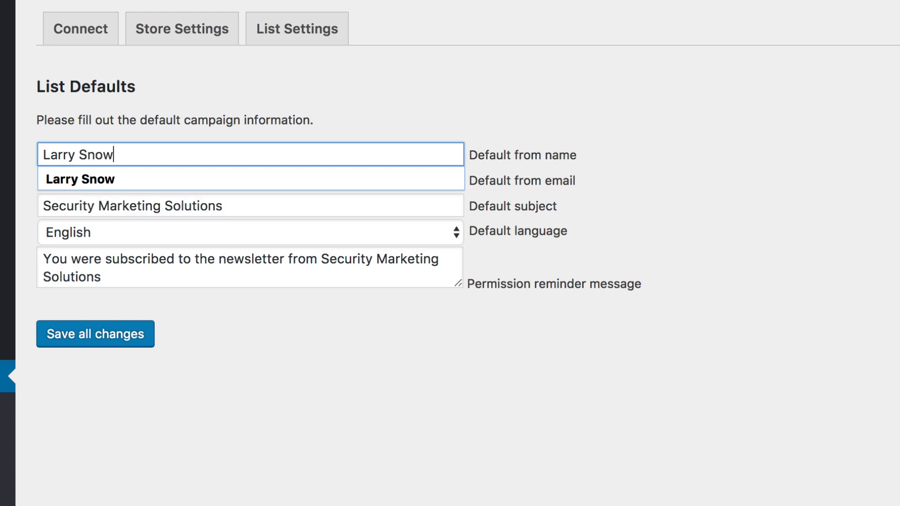
{"action": "mouse_move", "coordinate": [214, 296]}
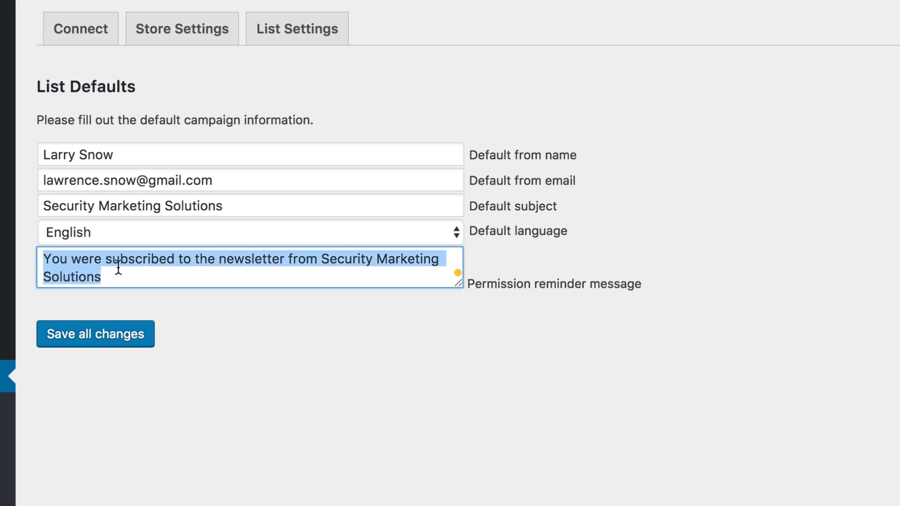
{"action": "mouse_move", "coordinate": [525, 45]}
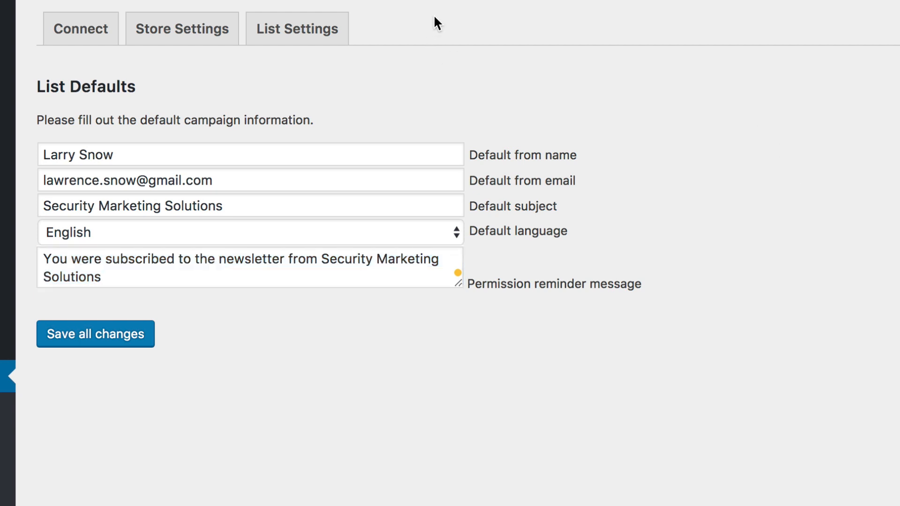
{"action": "mouse_move", "coordinate": [193, 341]}
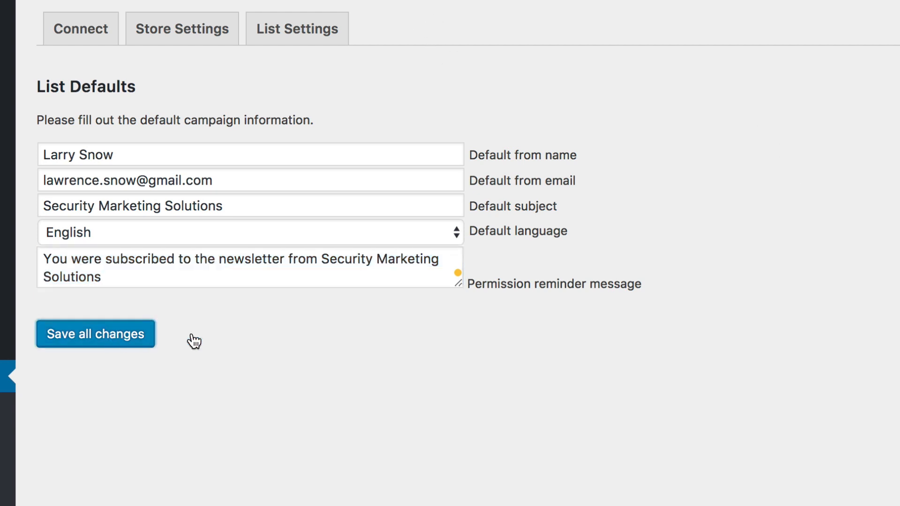
Save the list defaults and choose Free eBook signup as the list to sync
{"action": "left_click", "coordinate": [297, 29]}
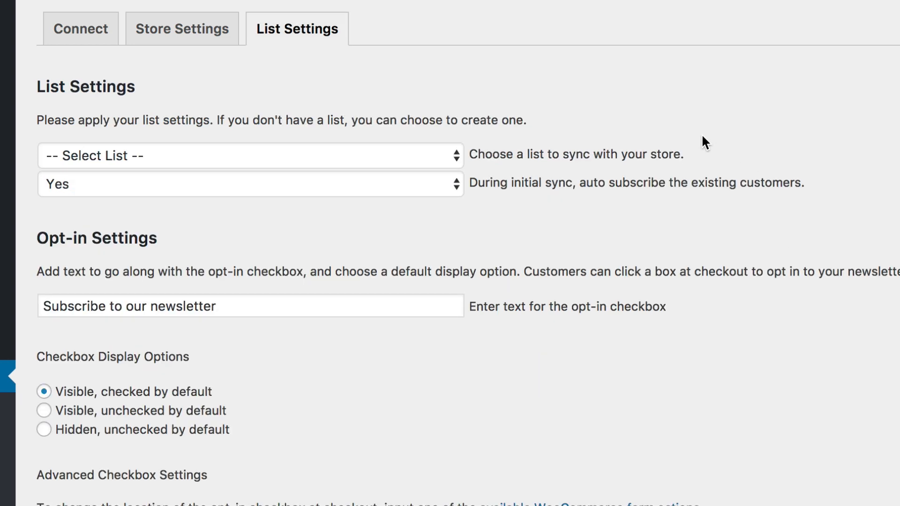
{"action": "mouse_move", "coordinate": [393, 176]}
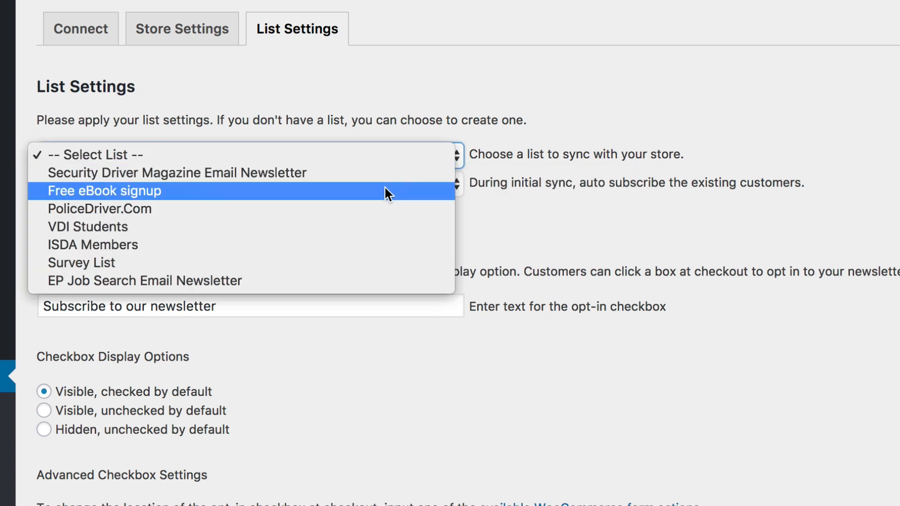
{"action": "left_click", "coordinate": [104, 190]}
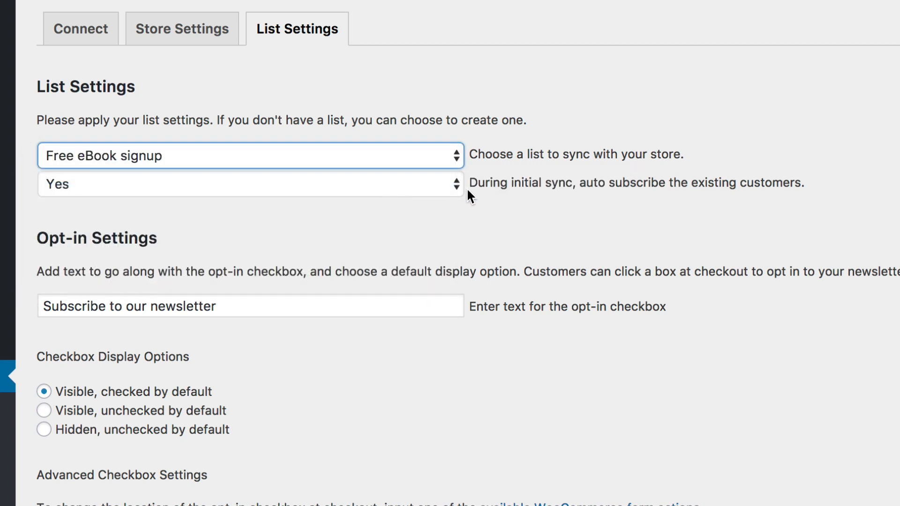
{"action": "mouse_move", "coordinate": [487, 189]}
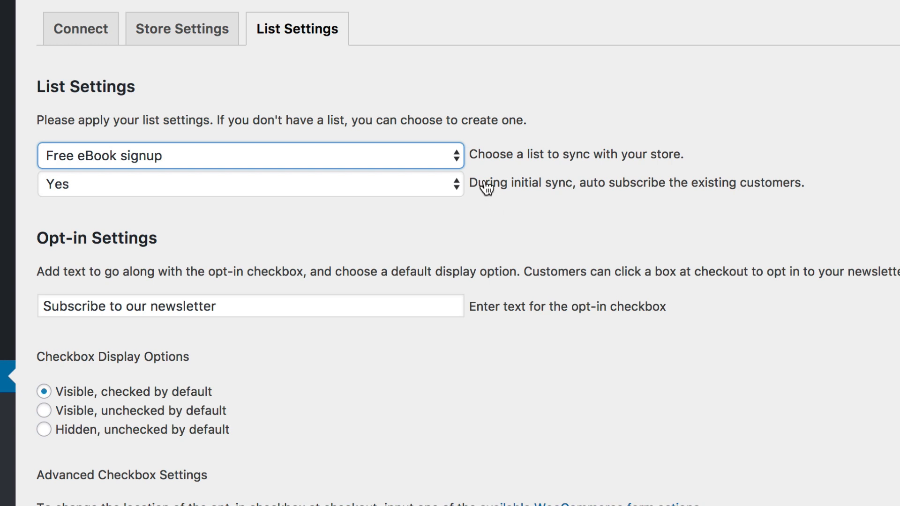
{"action": "mouse_move", "coordinate": [569, 209]}
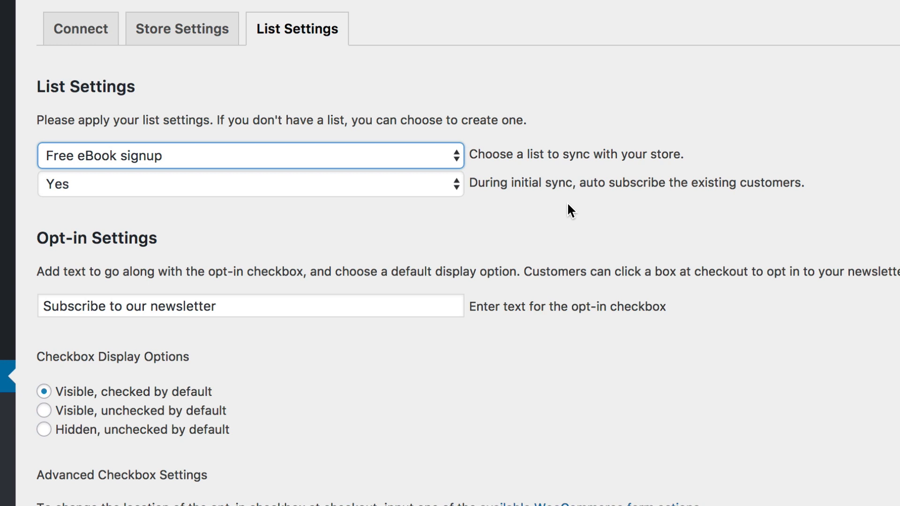
{"action": "mouse_move", "coordinate": [486, 221]}
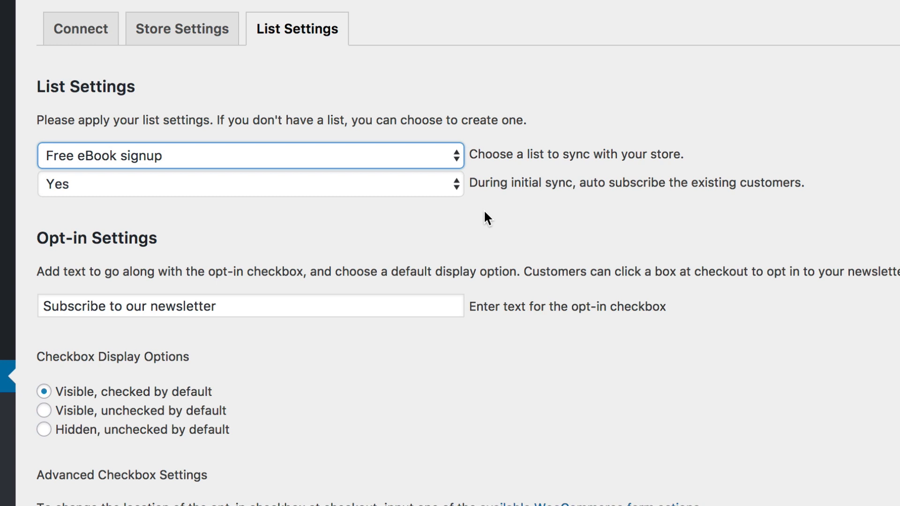
{"action": "mouse_move", "coordinate": [441, 221]}
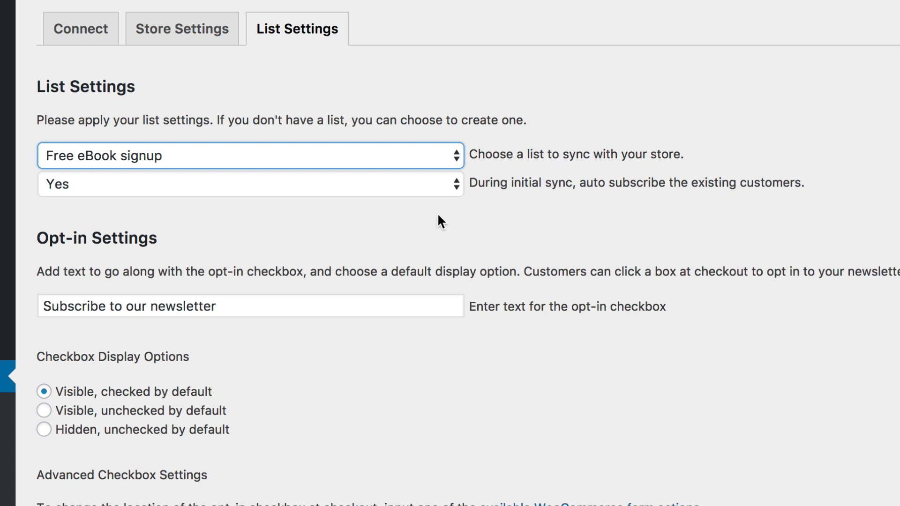
{"action": "mouse_move", "coordinate": [431, 232]}
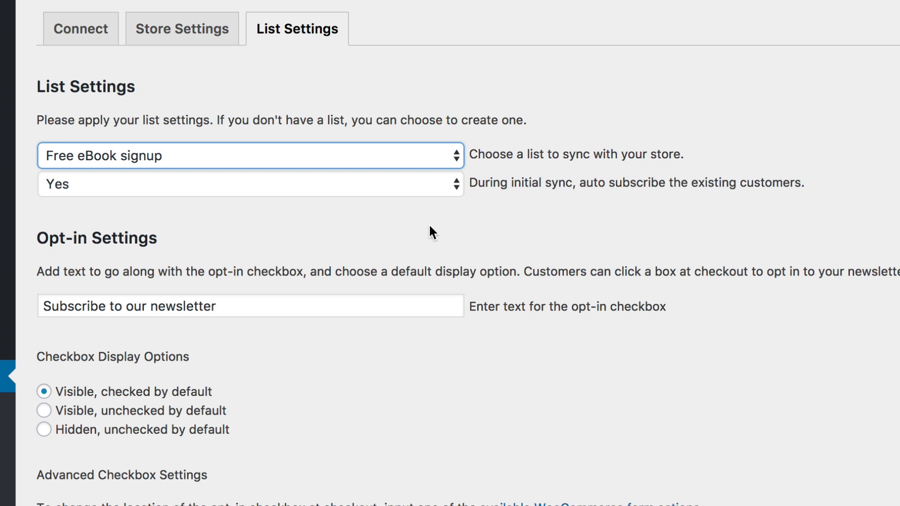
{"action": "mouse_move", "coordinate": [510, 252]}
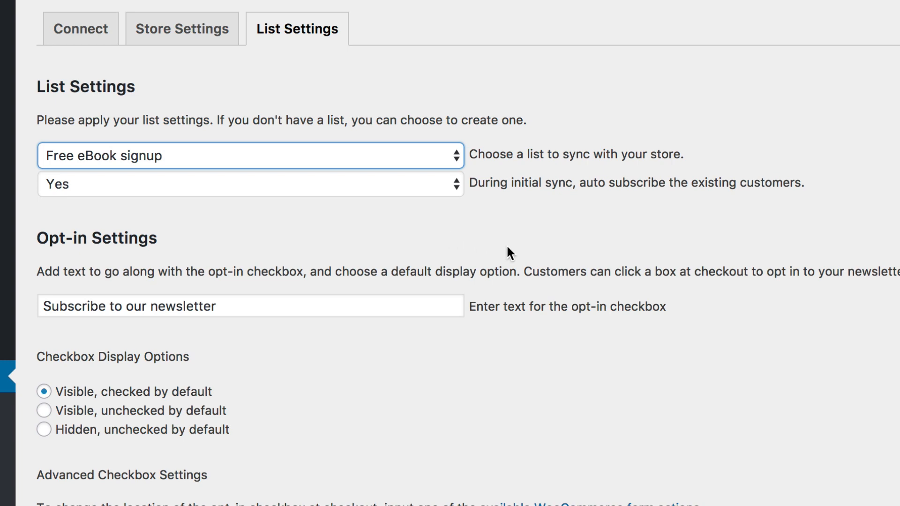
{"action": "scroll", "scroll_direction": "down", "scroll_amount": 3}
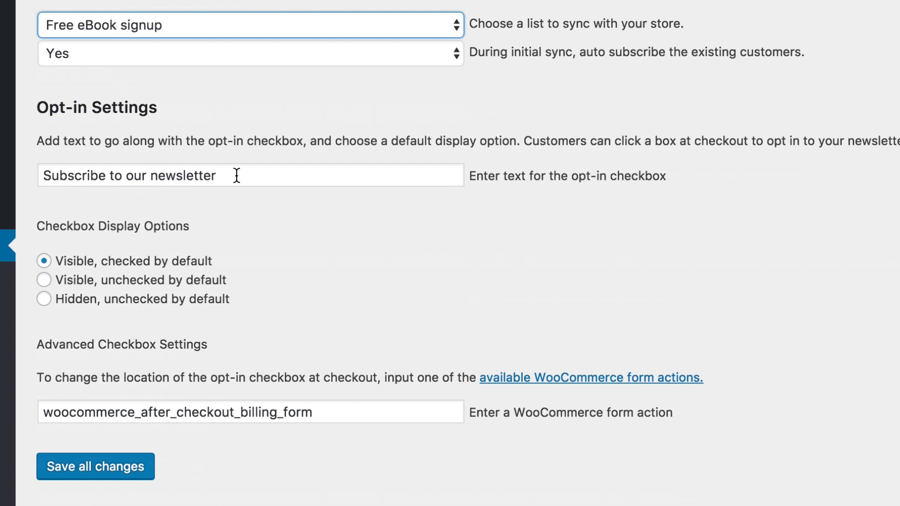
{"action": "mouse_move", "coordinate": [251, 182]}
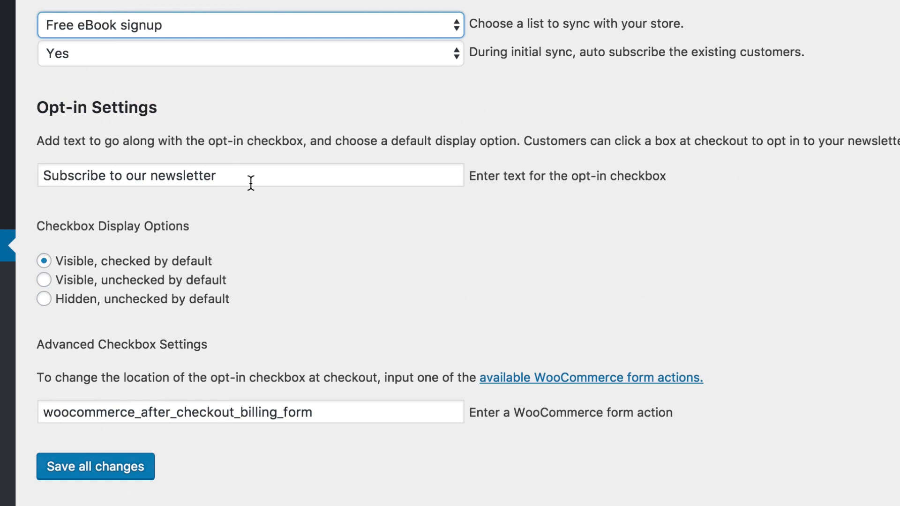
{"action": "mouse_move", "coordinate": [238, 176]}
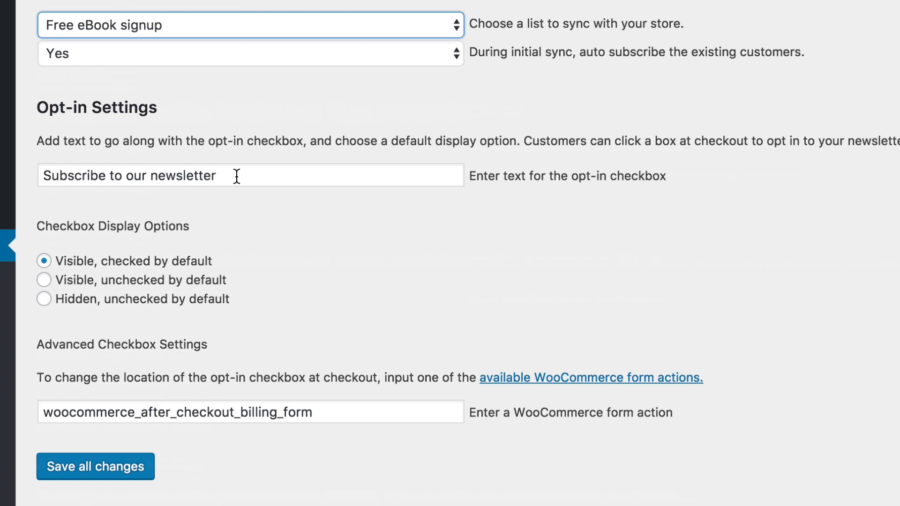
{"action": "mouse_move", "coordinate": [285, 299]}
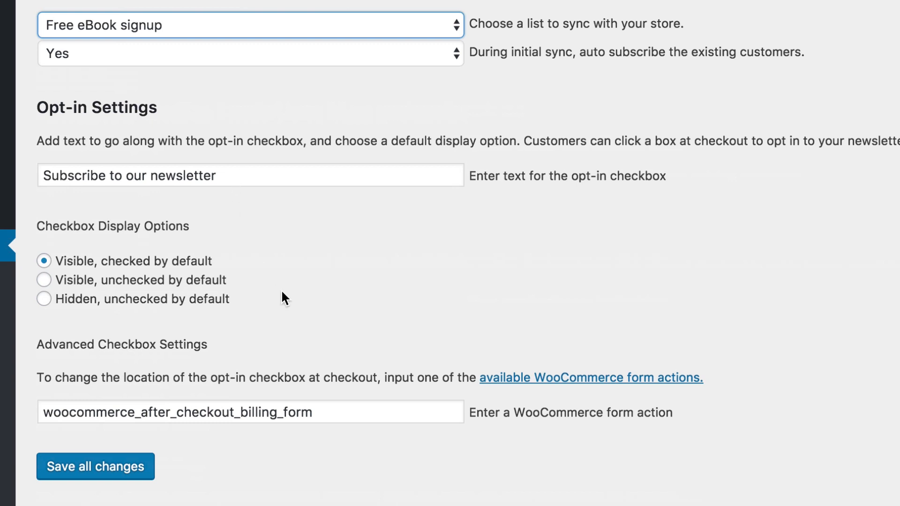
{"action": "mouse_move", "coordinate": [359, 303]}
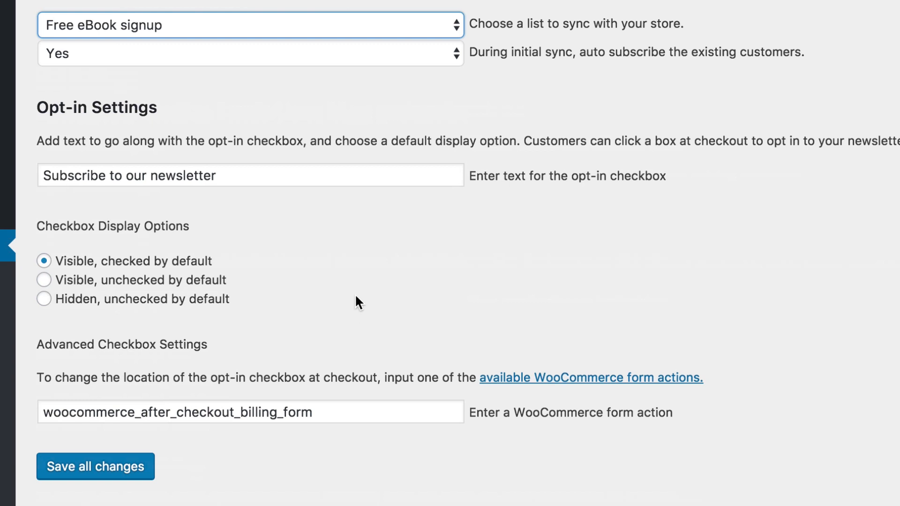
{"action": "scroll", "scroll_direction": "down", "scroll_amount": 3}
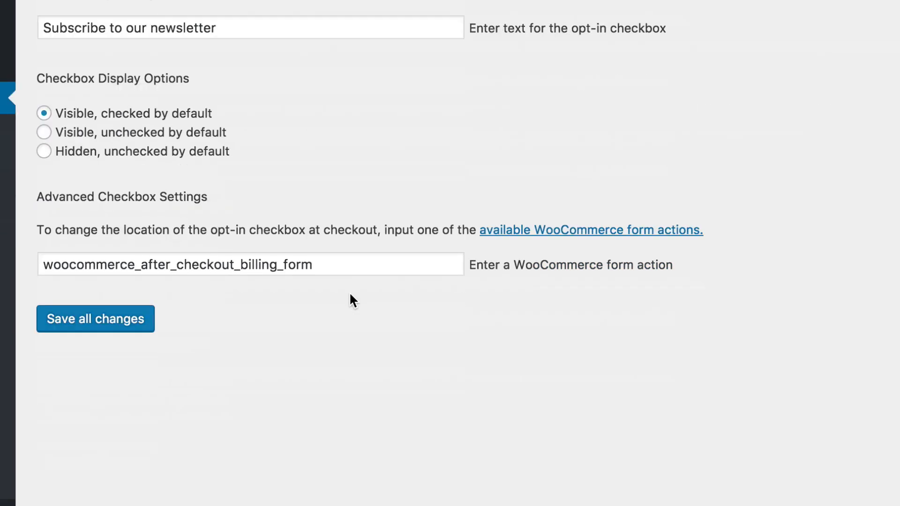
{"action": "mouse_move", "coordinate": [356, 187]}
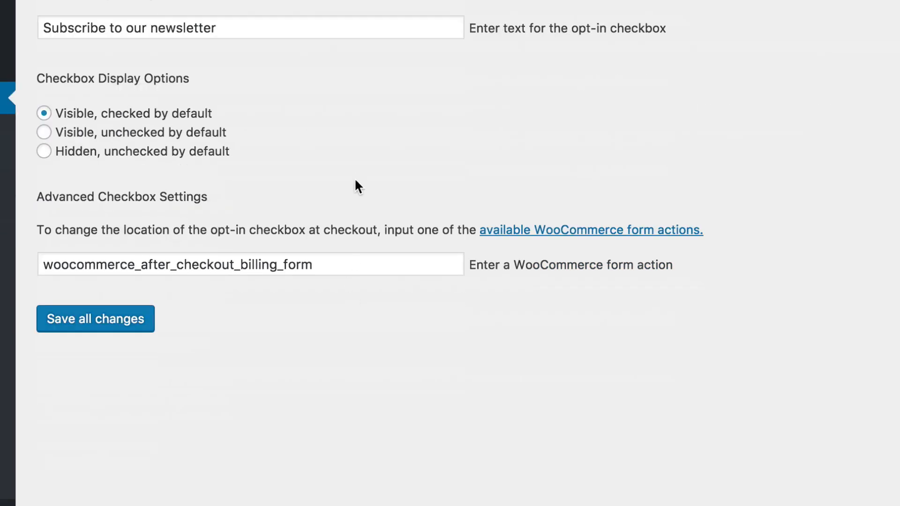
{"action": "mouse_move", "coordinate": [351, 203]}
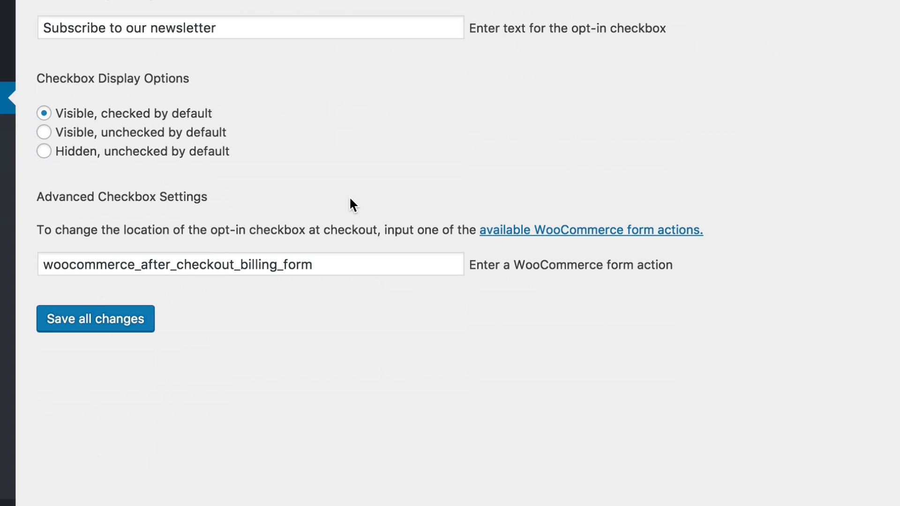
{"action": "mouse_move", "coordinate": [345, 205]}
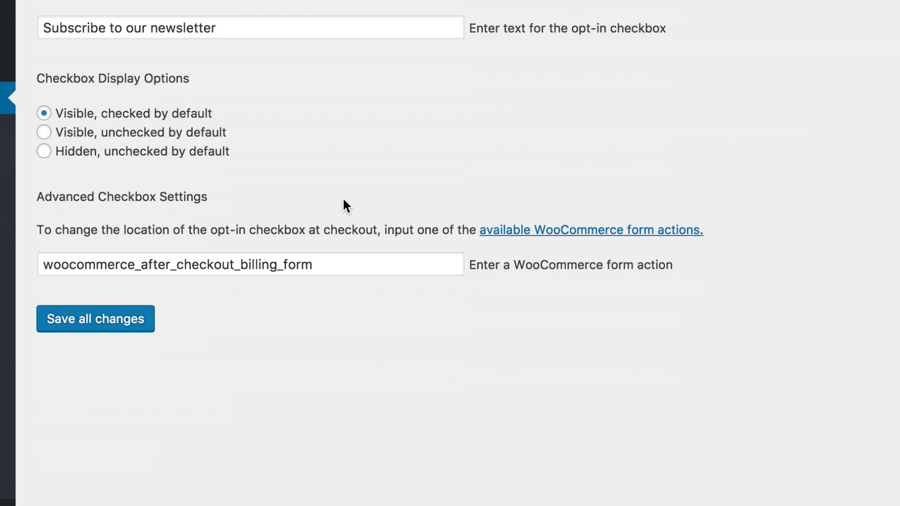
{"action": "mouse_move", "coordinate": [484, 408]}
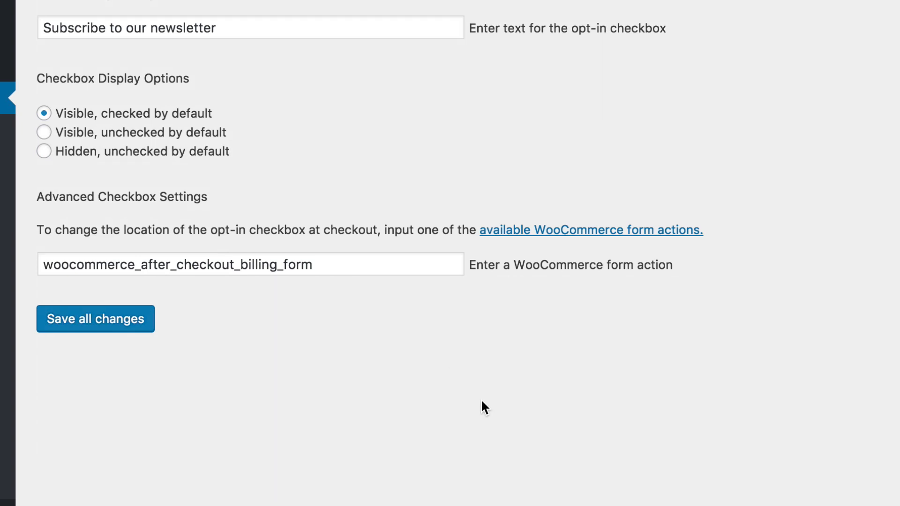
{"action": "mouse_move", "coordinate": [588, 297]}
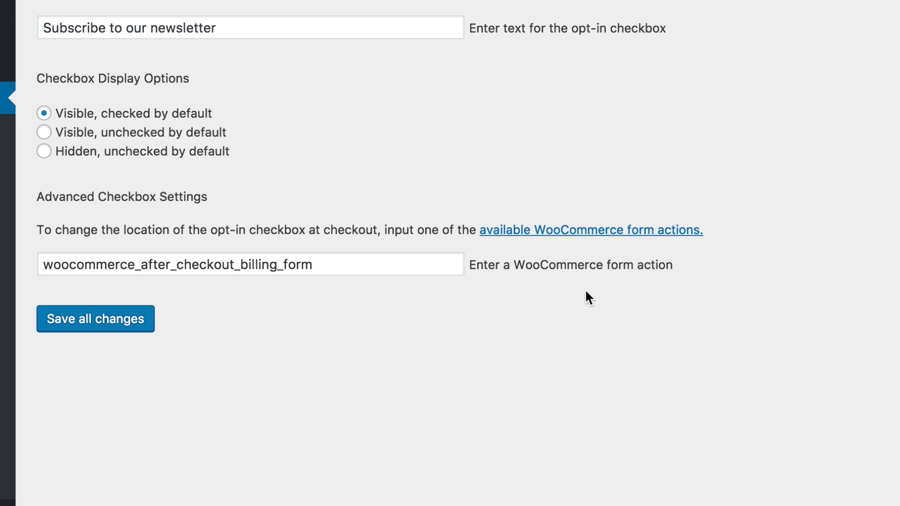
{"action": "mouse_move", "coordinate": [534, 293]}
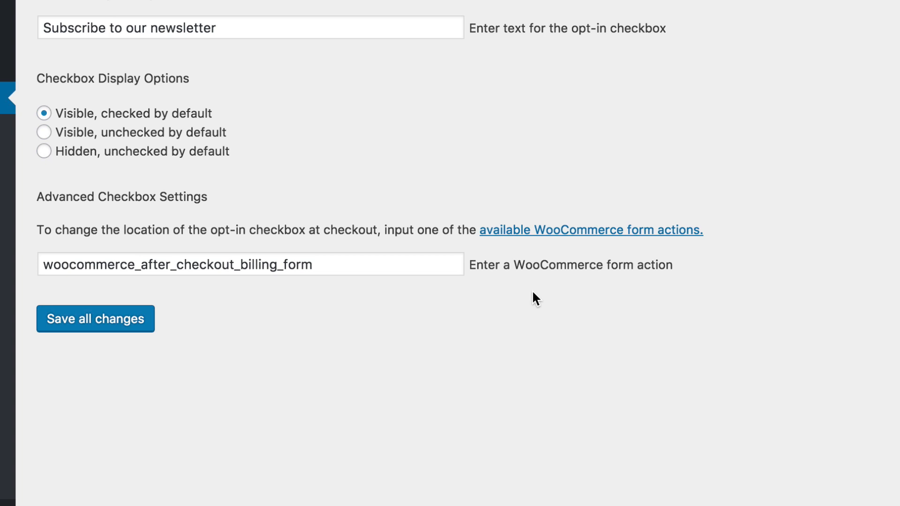
{"action": "mouse_move", "coordinate": [576, 283]}
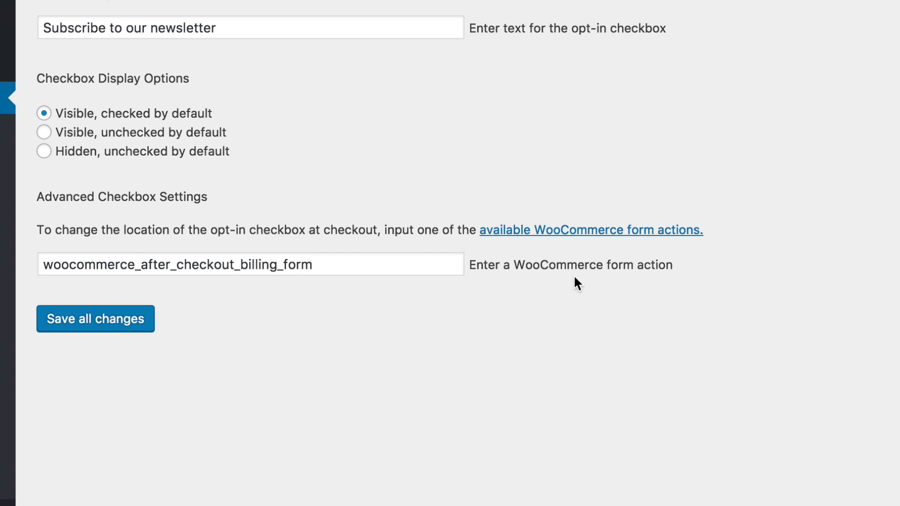
{"action": "mouse_move", "coordinate": [634, 299]}
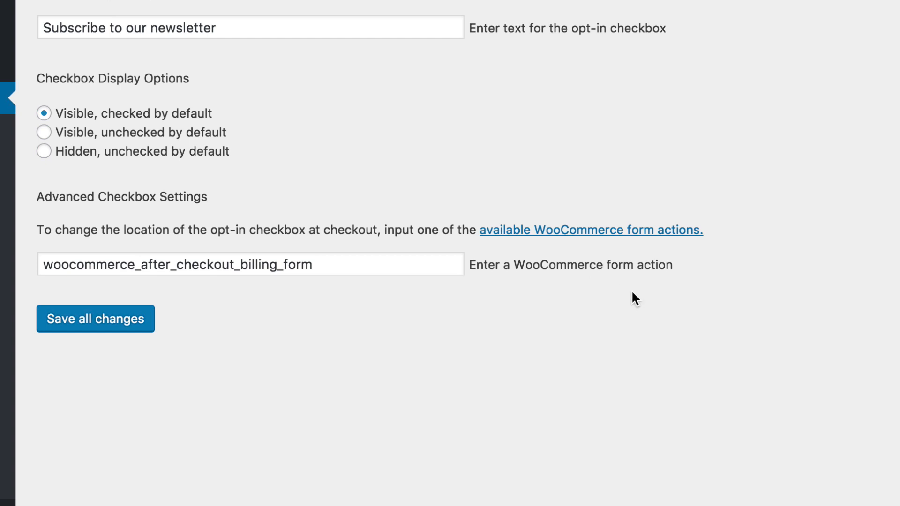
{"action": "mouse_move", "coordinate": [579, 244]}
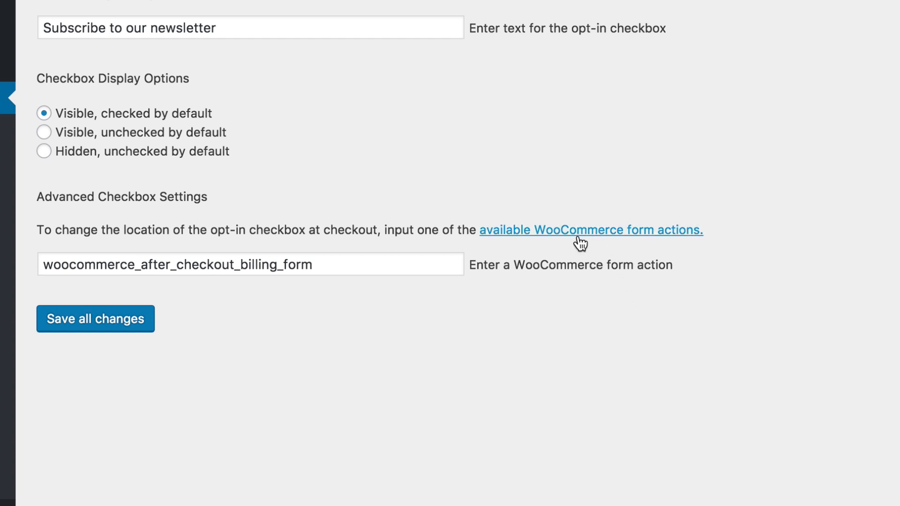
{"action": "mouse_move", "coordinate": [576, 235]}
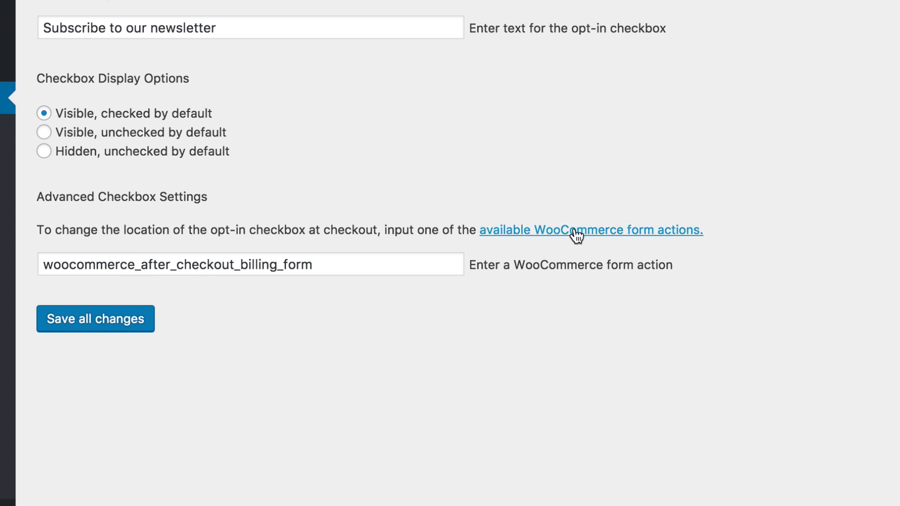
{"action": "mouse_move", "coordinate": [95, 318]}
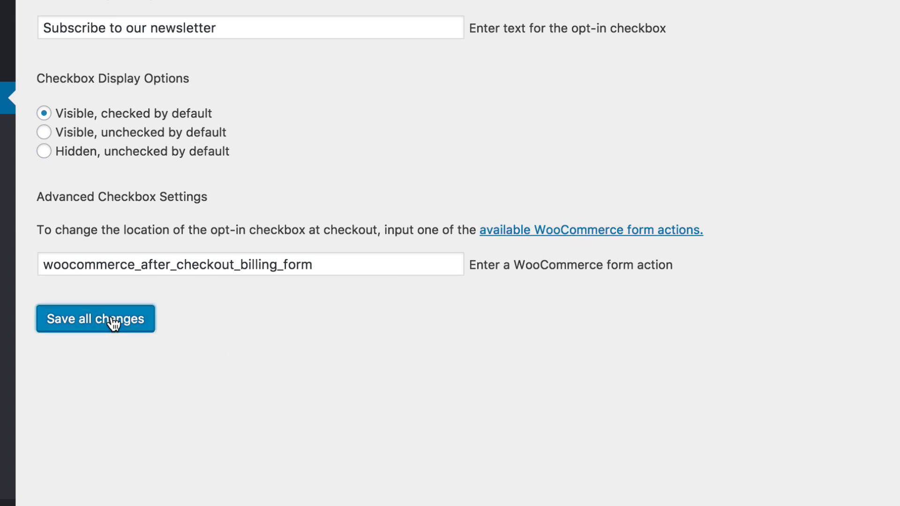
{"action": "mouse_move", "coordinate": [589, 416]}
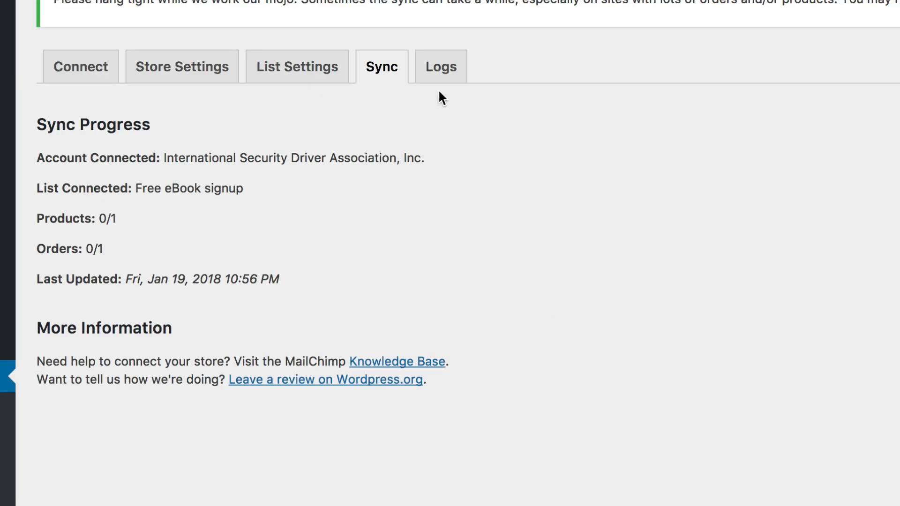
{"action": "mouse_move", "coordinate": [521, 220]}
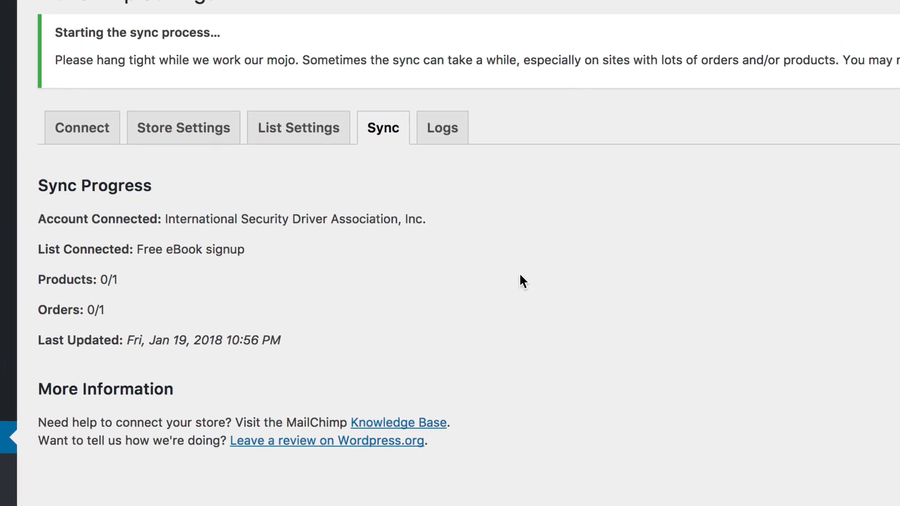
Scroll up to the Sync Progress showing products and orders at 0/1
{"action": "scroll", "scroll_direction": "up", "scroll_amount": 3}
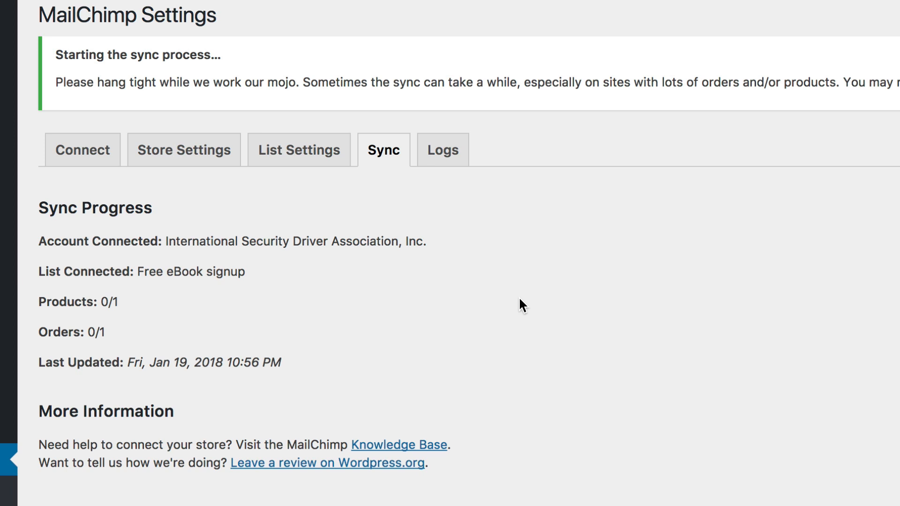
{"action": "mouse_move", "coordinate": [518, 311]}
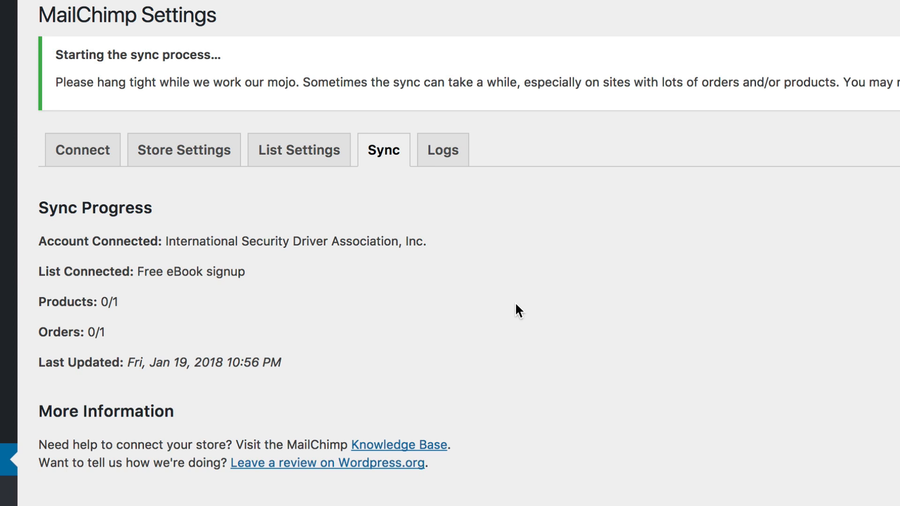
{"action": "mouse_move", "coordinate": [557, 275]}
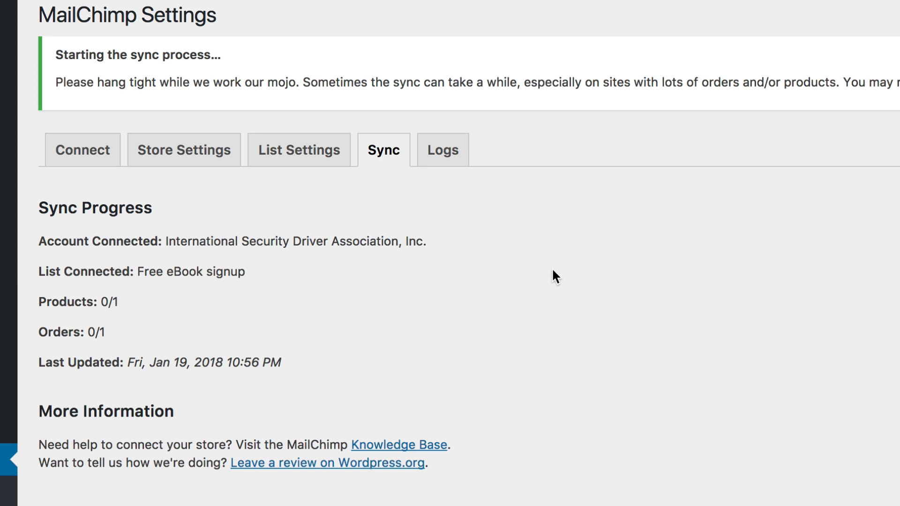
{"action": "mouse_move", "coordinate": [550, 283]}
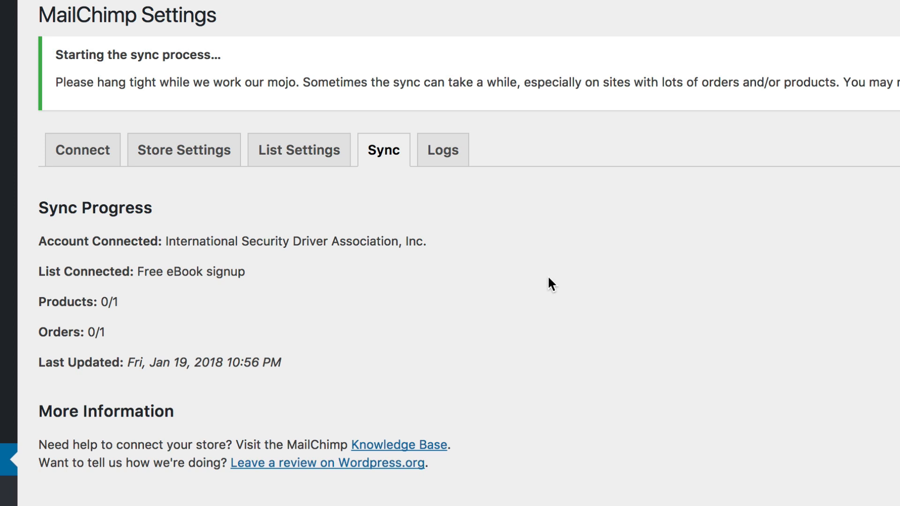
{"action": "mouse_move", "coordinate": [526, 290]}
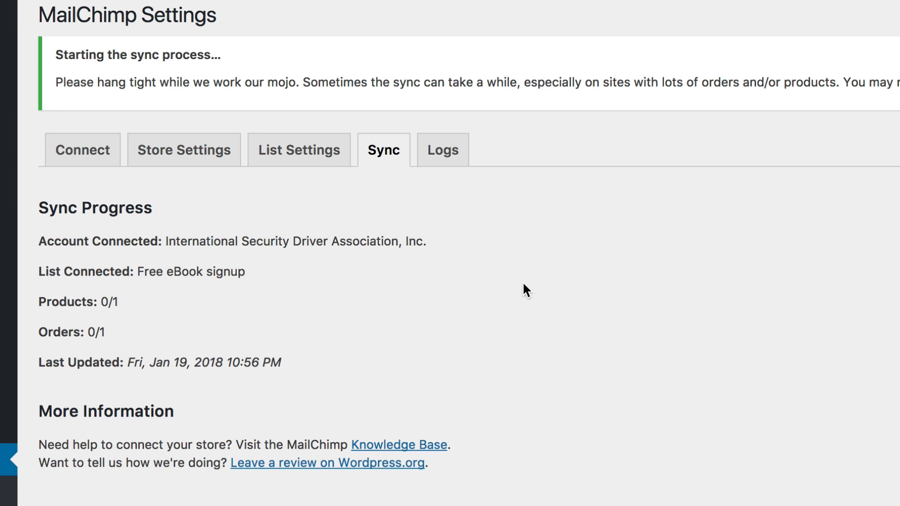
{"action": "mouse_move", "coordinate": [540, 217]}
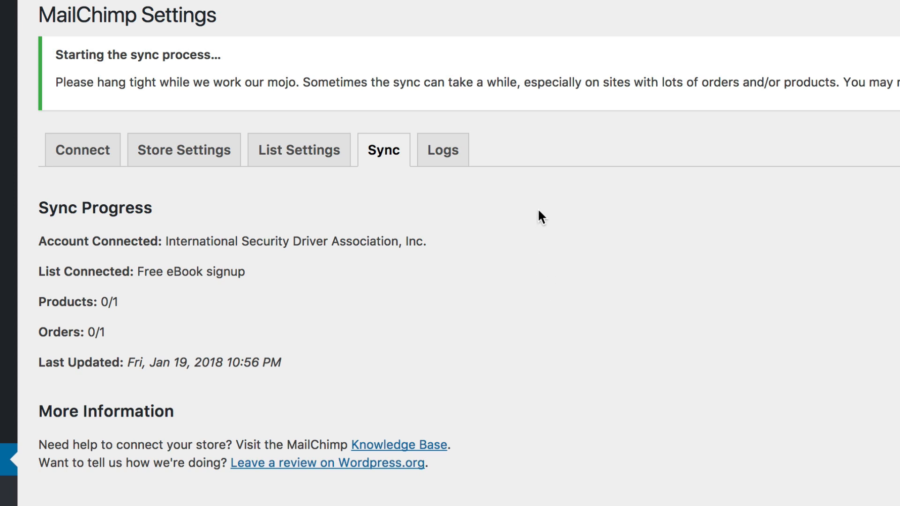
{"action": "mouse_move", "coordinate": [536, 216]}
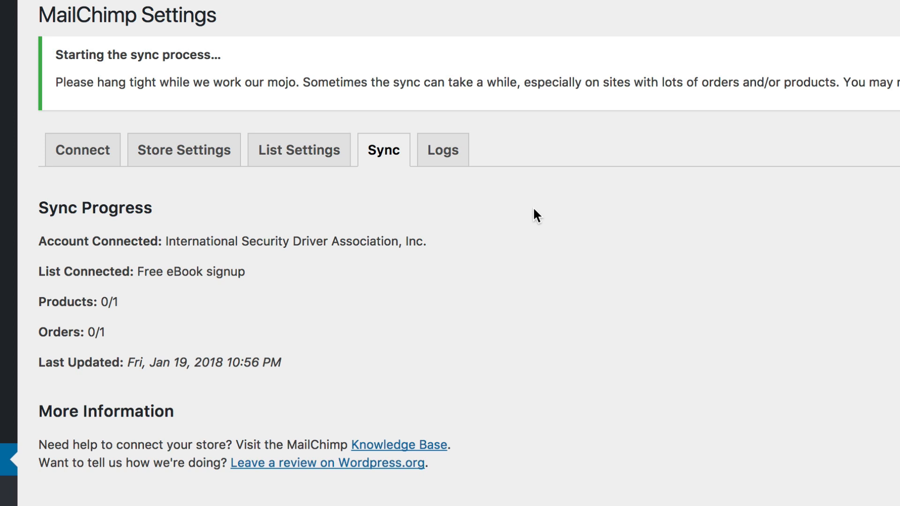
{"action": "mouse_move", "coordinate": [443, 149]}
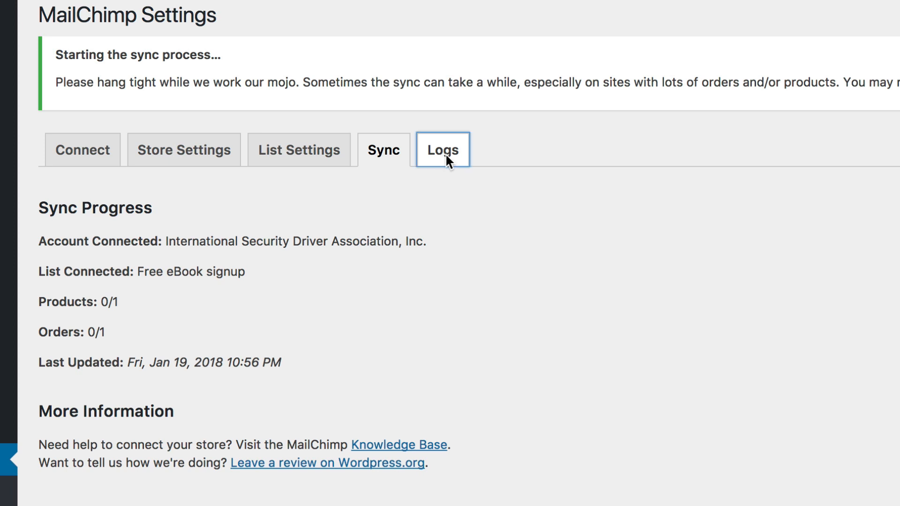
Leave the Logging Preference at None on the Logs tab and save it
{"action": "left_click", "coordinate": [441, 150]}
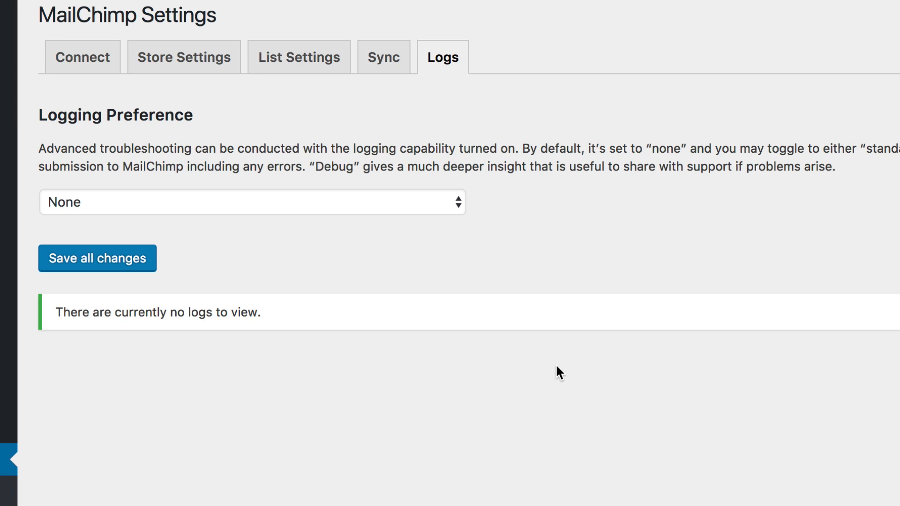
{"action": "mouse_move", "coordinate": [488, 258]}
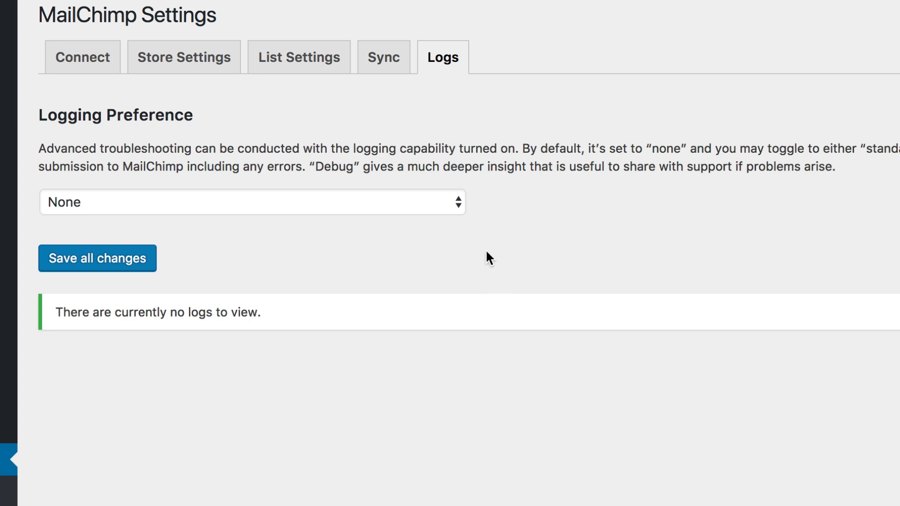
{"action": "left_click", "coordinate": [251, 201]}
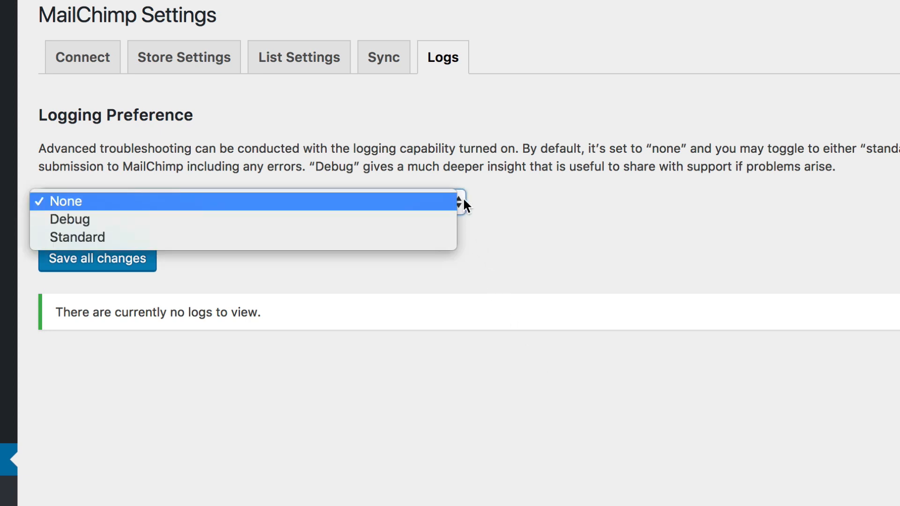
{"action": "left_click", "coordinate": [67, 200]}
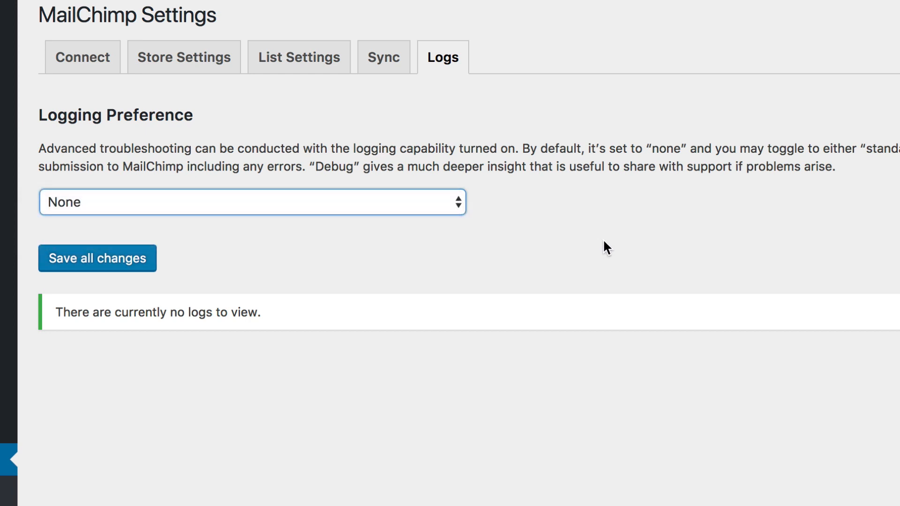
{"action": "mouse_move", "coordinate": [596, 249]}
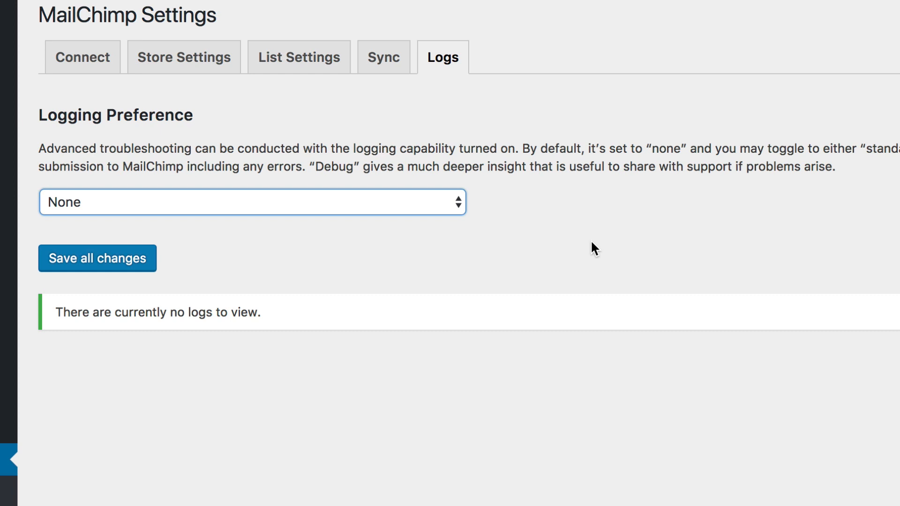
{"action": "mouse_move", "coordinate": [140, 268]}
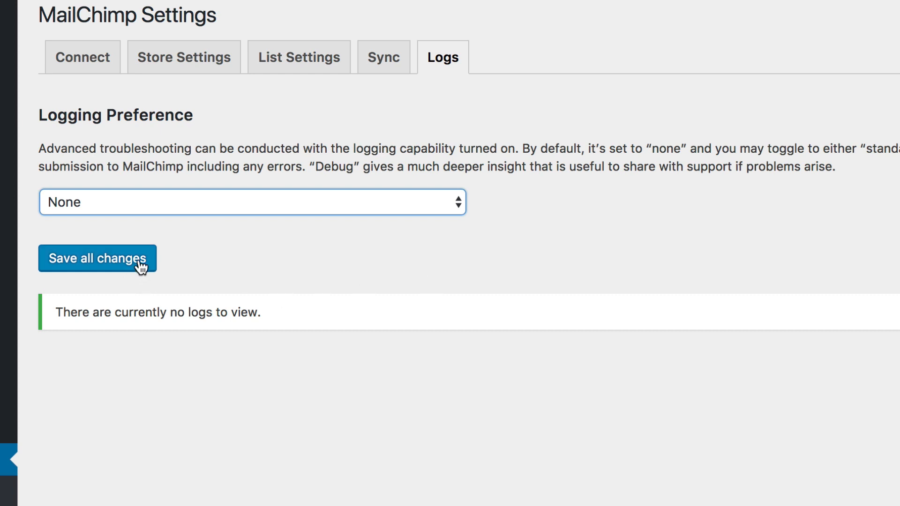
{"action": "mouse_move", "coordinate": [549, 245]}
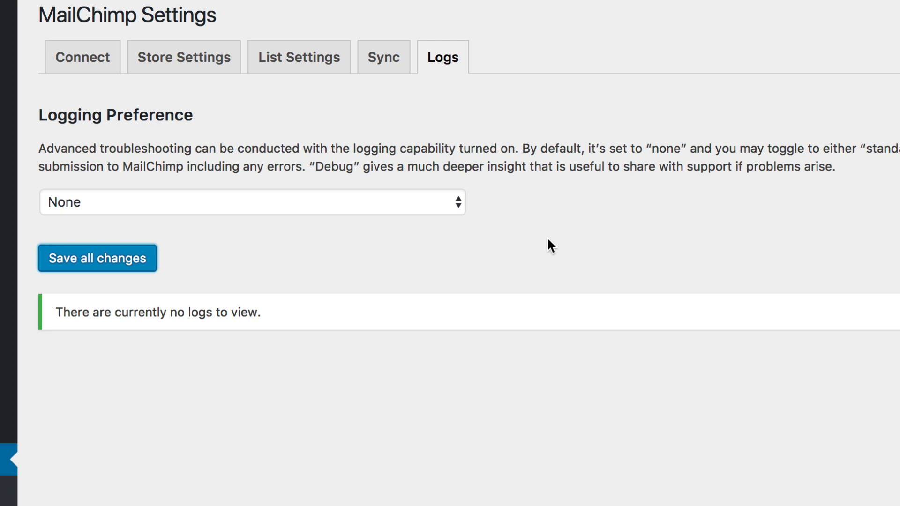
{"action": "left_click", "coordinate": [96, 258]}
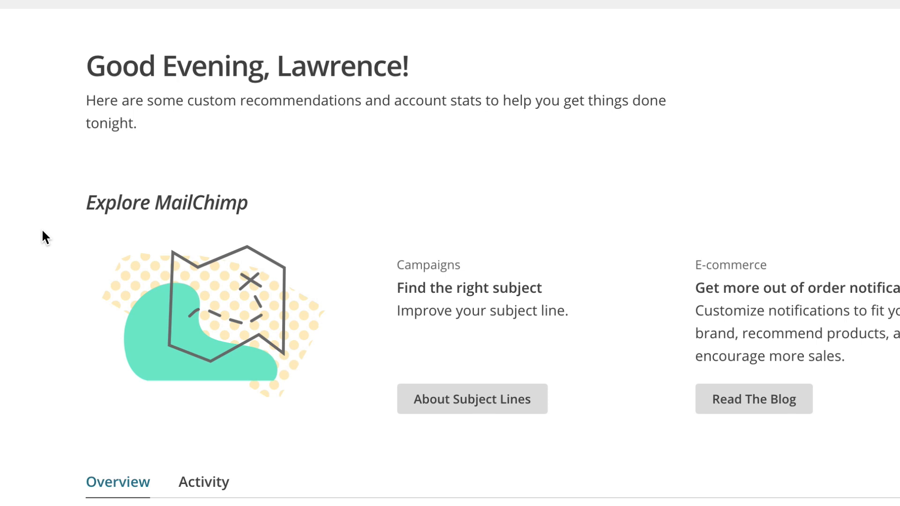
{"action": "mouse_move", "coordinate": [366, 205]}
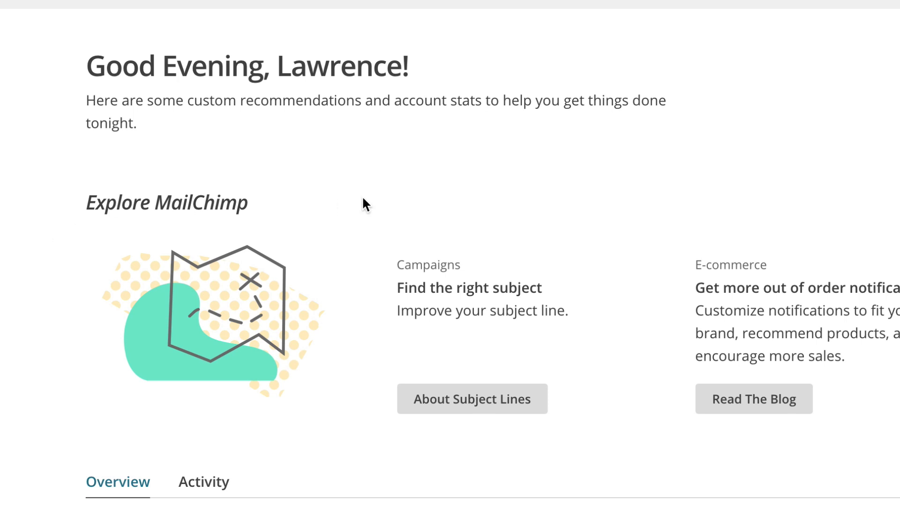
Scroll to E-commerce performance: 3 stores connected, $75 revenue from 1 order
{"action": "scroll", "scroll_direction": "down", "scroll_amount": 3}
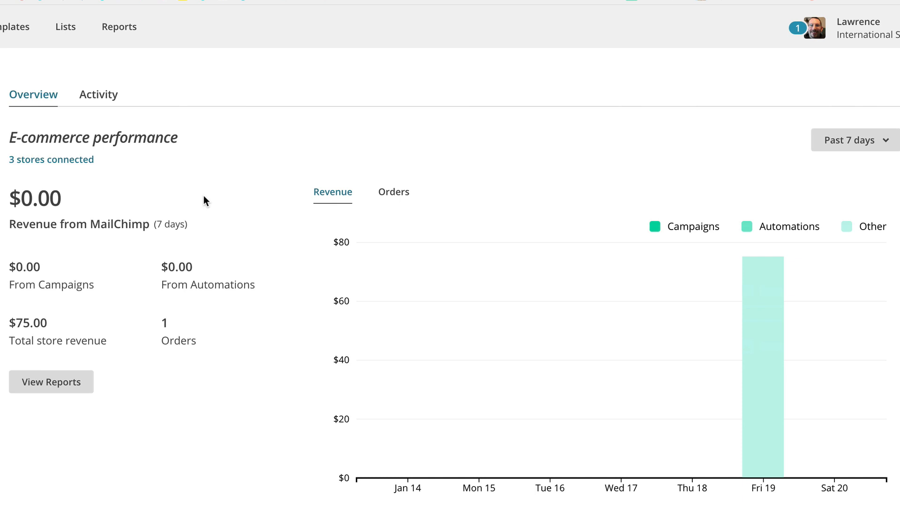
{"action": "mouse_move", "coordinate": [350, 157]}
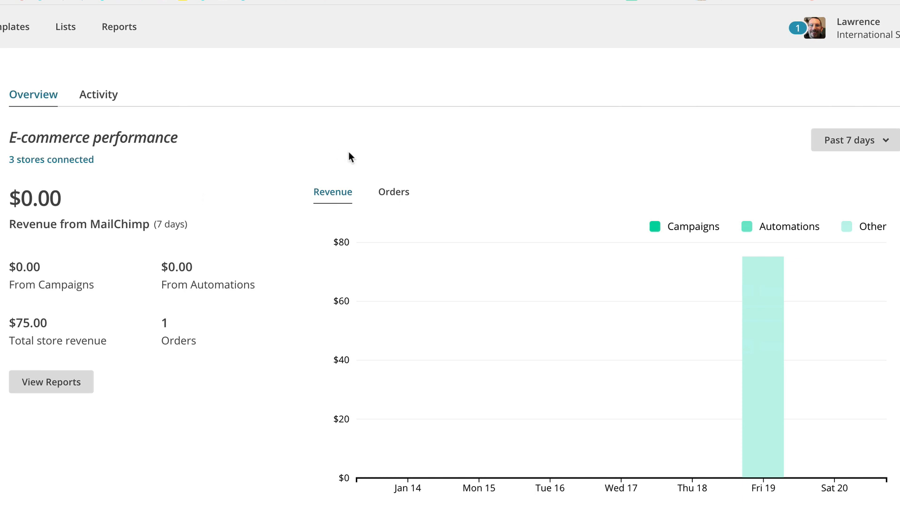
{"action": "mouse_move", "coordinate": [571, 156]}
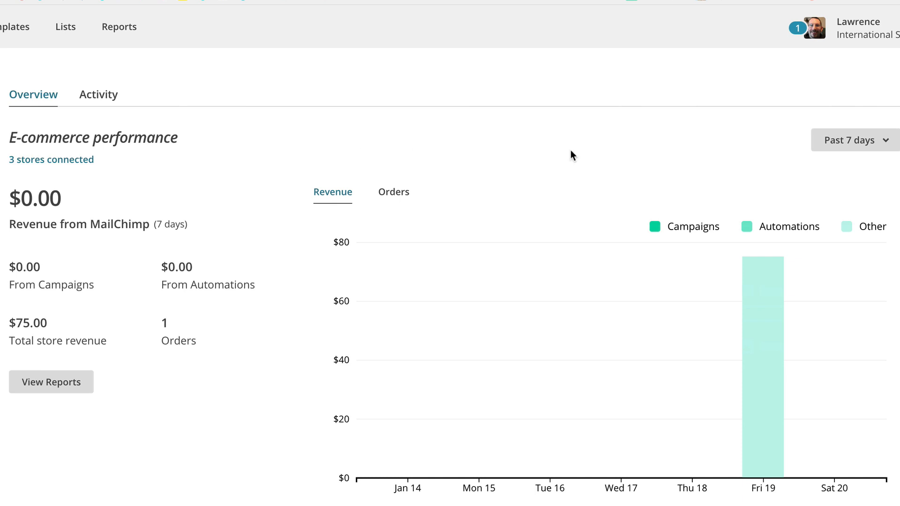
Switch the e-commerce report to Past 30 days and chart orders instead of revenue
{"action": "left_click", "coordinate": [851, 140]}
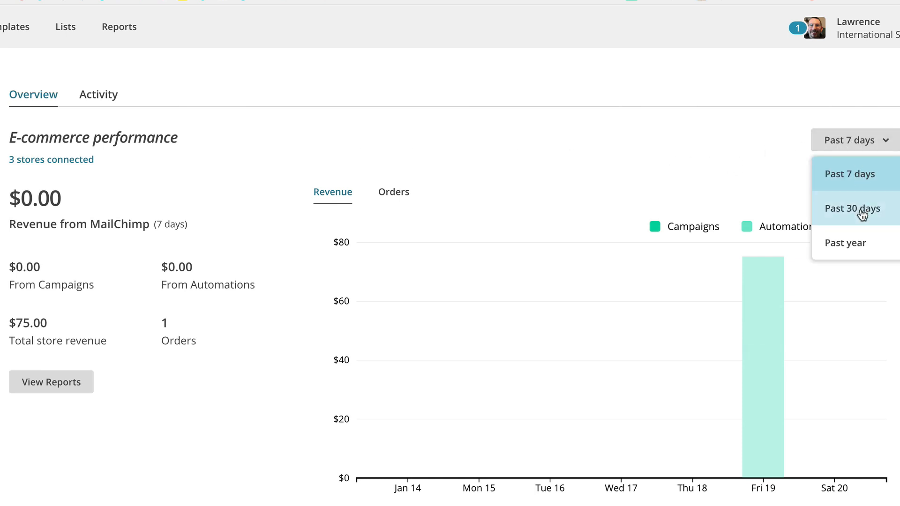
{"action": "left_click", "coordinate": [851, 208]}
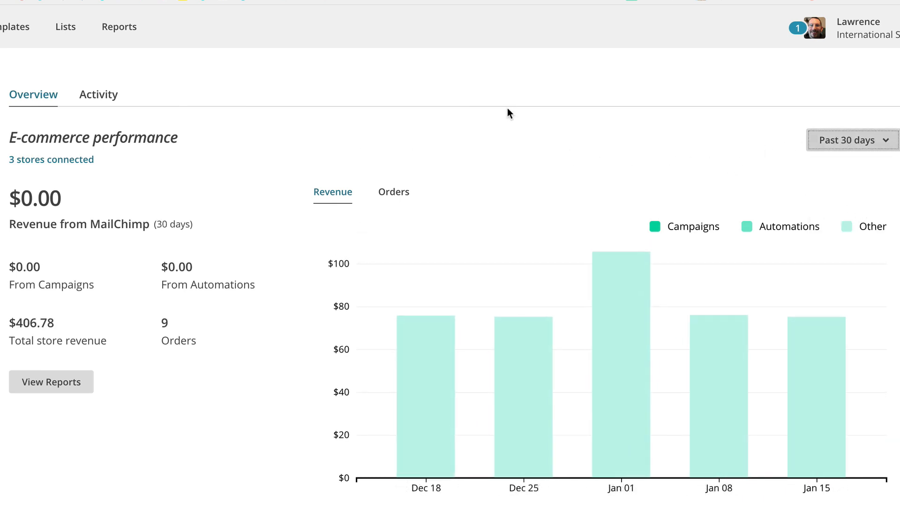
{"action": "mouse_move", "coordinate": [497, 138]}
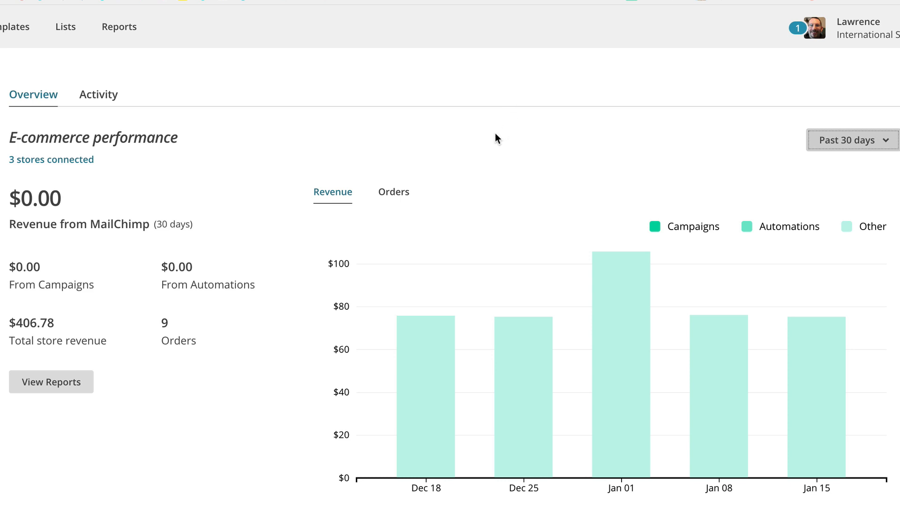
{"action": "mouse_move", "coordinate": [430, 199]}
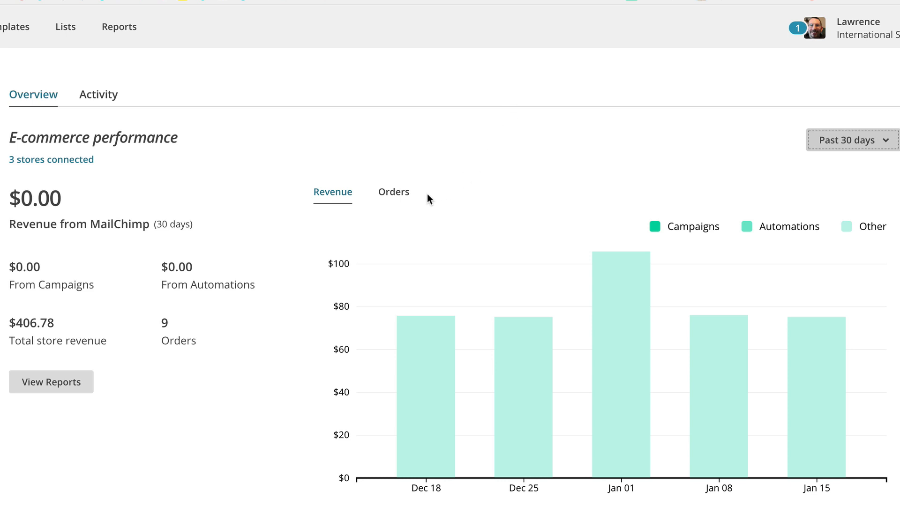
{"action": "left_click", "coordinate": [393, 191]}
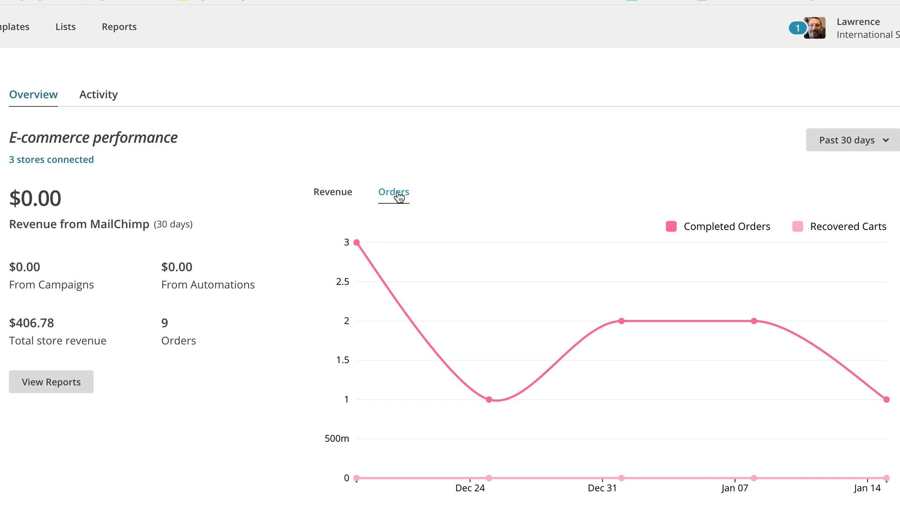
{"action": "scroll", "scroll_direction": "up", "scroll_amount": 3}
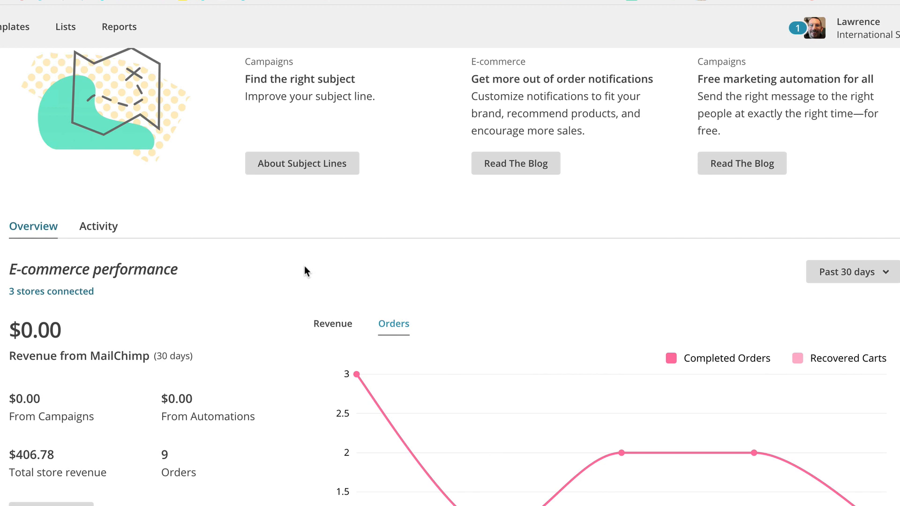
{"action": "scroll", "scroll_direction": "down", "scroll_amount": 3}
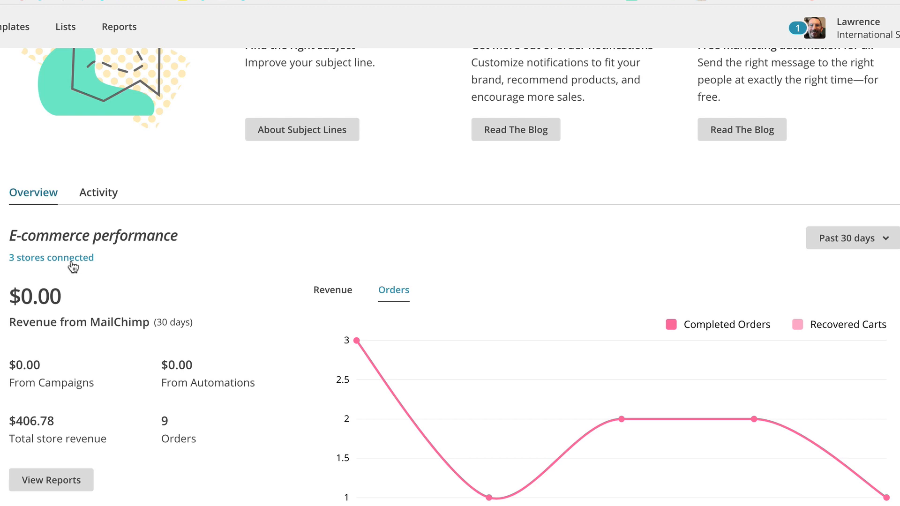
{"action": "mouse_move", "coordinate": [79, 265]}
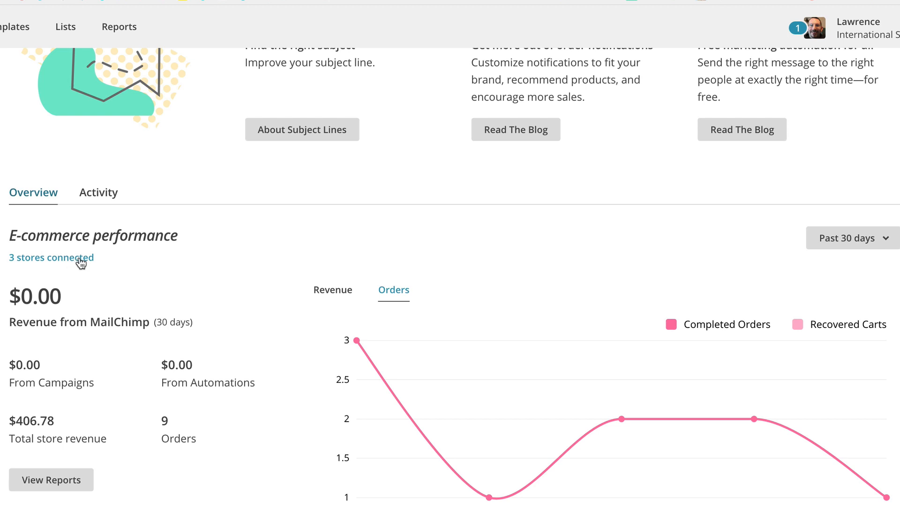
{"action": "left_click", "coordinate": [51, 256]}
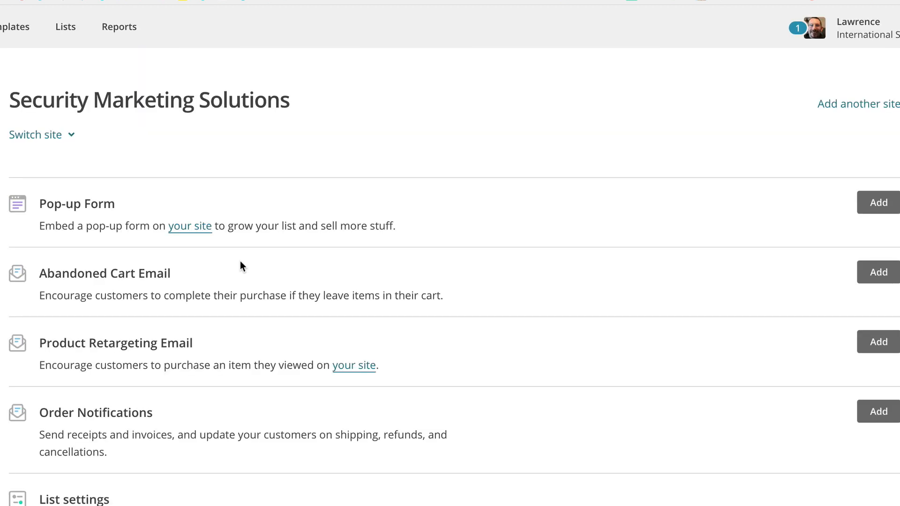
{"action": "mouse_move", "coordinate": [415, 142]}
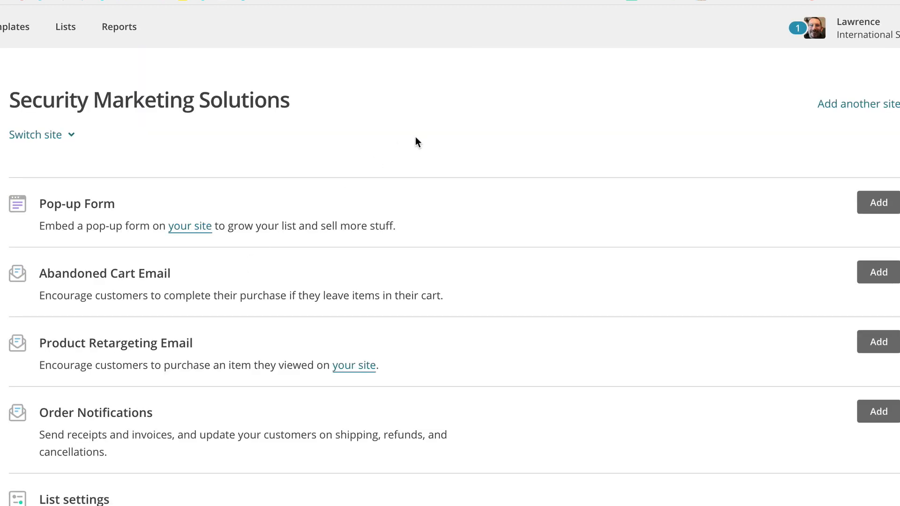
{"action": "mouse_move", "coordinate": [327, 153]}
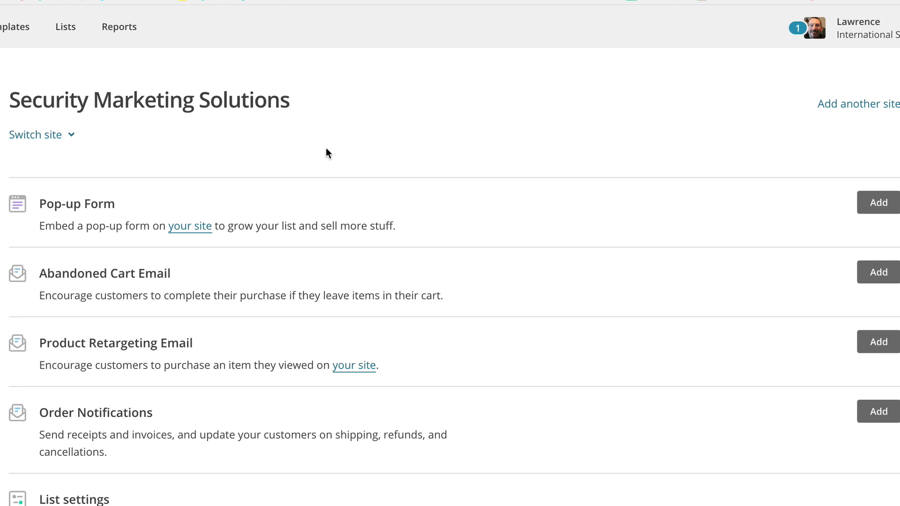
{"action": "left_click", "coordinate": [35, 134]}
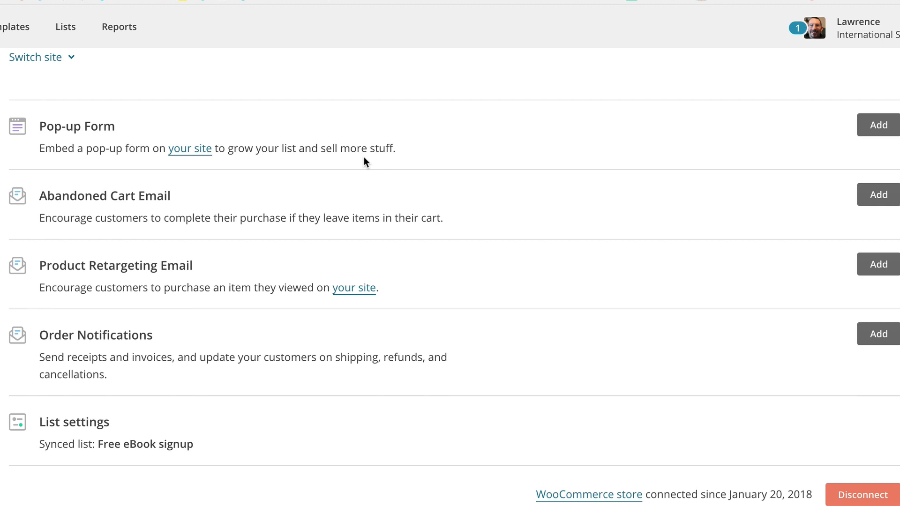
{"action": "scroll", "scroll_direction": "up", "scroll_amount": 3}
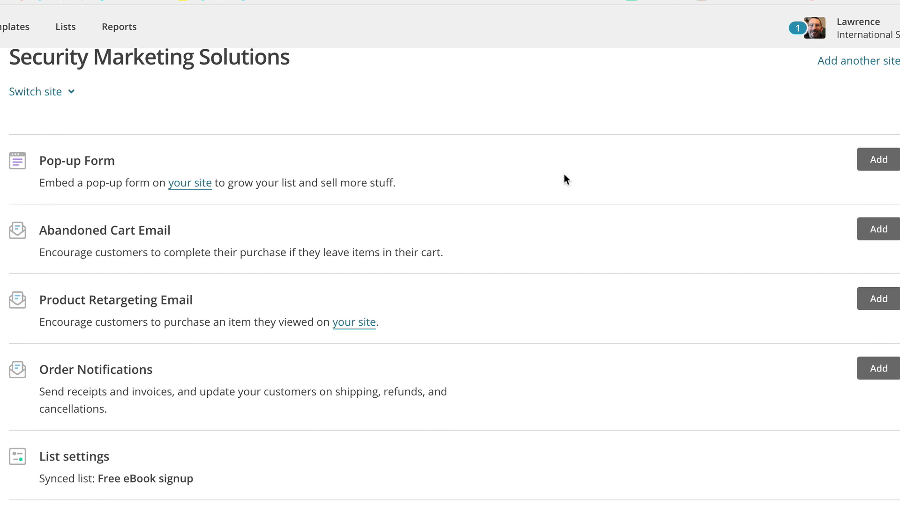
{"action": "mouse_move", "coordinate": [555, 181]}
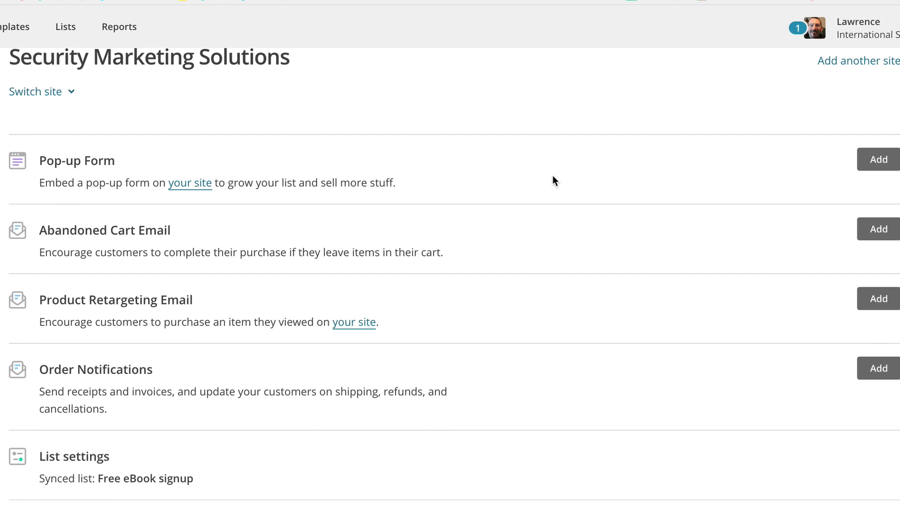
{"action": "scroll", "scroll_direction": "down", "scroll_amount": 3}
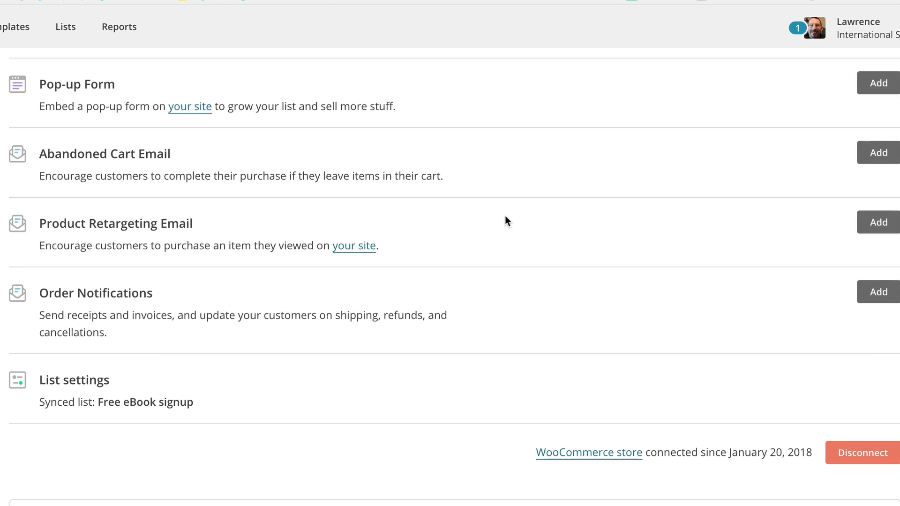
{"action": "scroll", "scroll_direction": "down", "scroll_amount": 3}
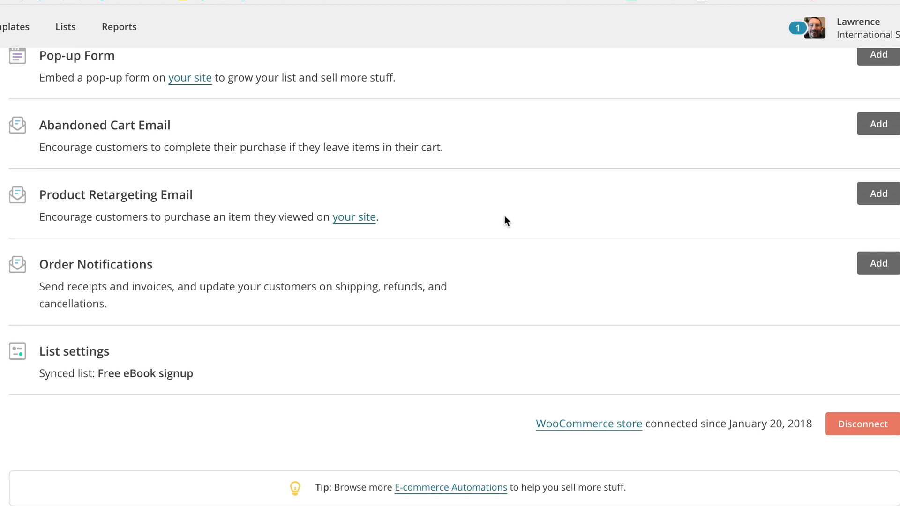
{"action": "mouse_move", "coordinate": [496, 221]}
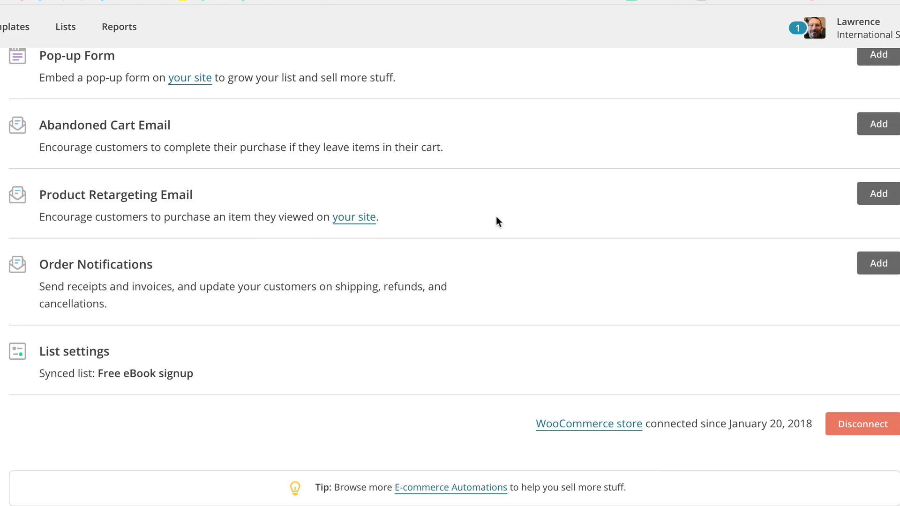
{"action": "mouse_move", "coordinate": [490, 220]}
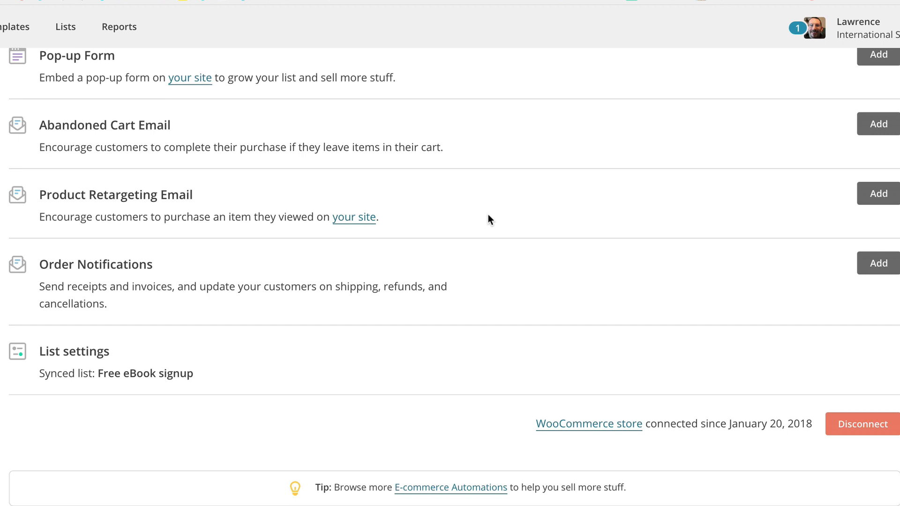
{"action": "scroll", "scroll_direction": "down", "scroll_amount": 3}
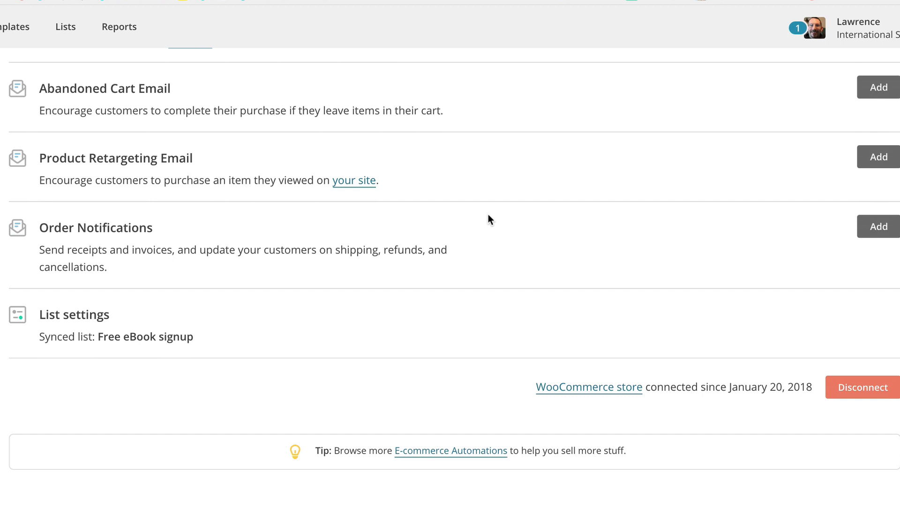
{"action": "scroll", "scroll_direction": "up", "scroll_amount": 3}
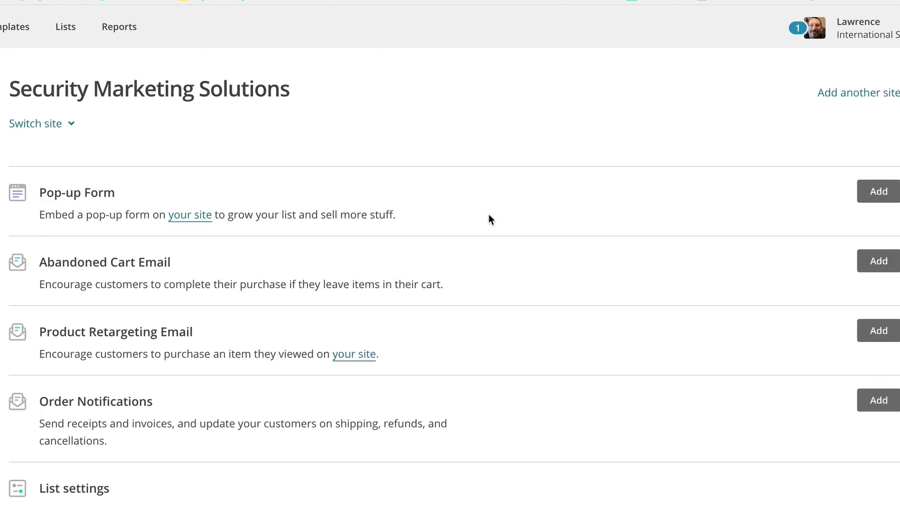
{"action": "mouse_move", "coordinate": [265, 164]}
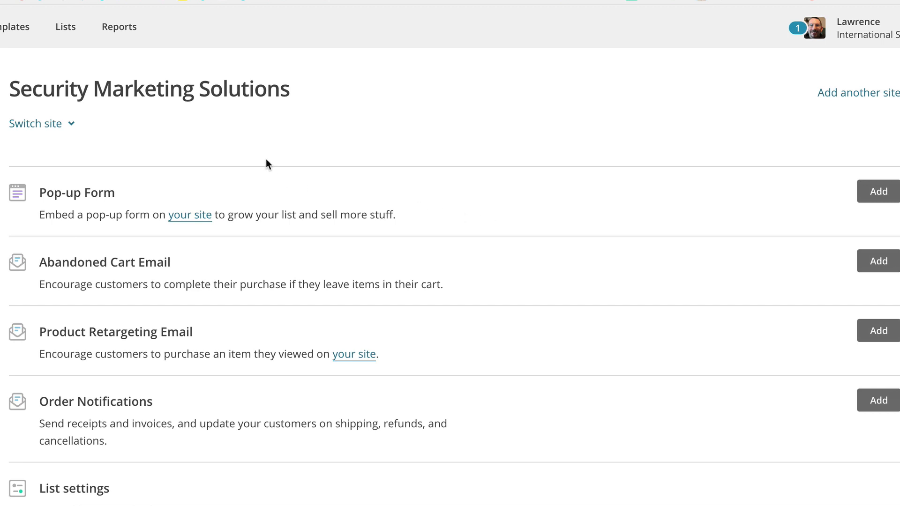
{"action": "mouse_move", "coordinate": [92, 193]}
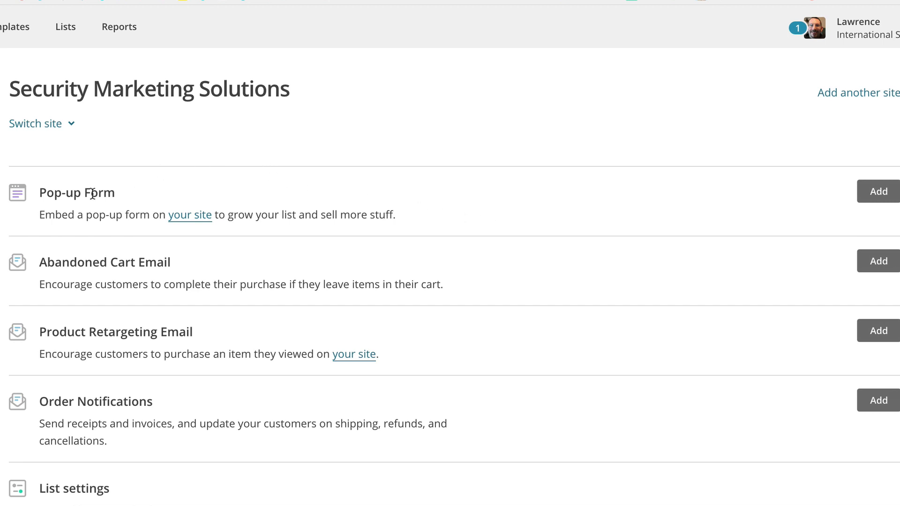
{"action": "mouse_move", "coordinate": [105, 143]}
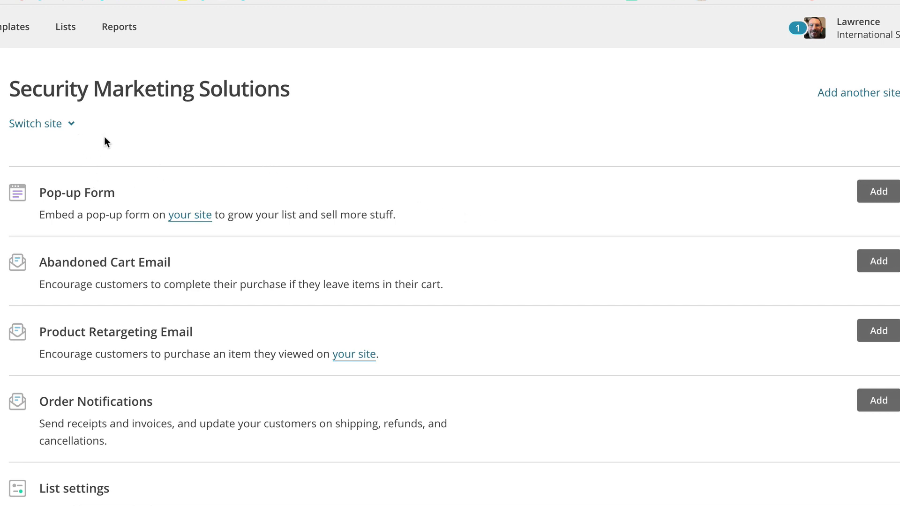
{"action": "mouse_move", "coordinate": [96, 140]}
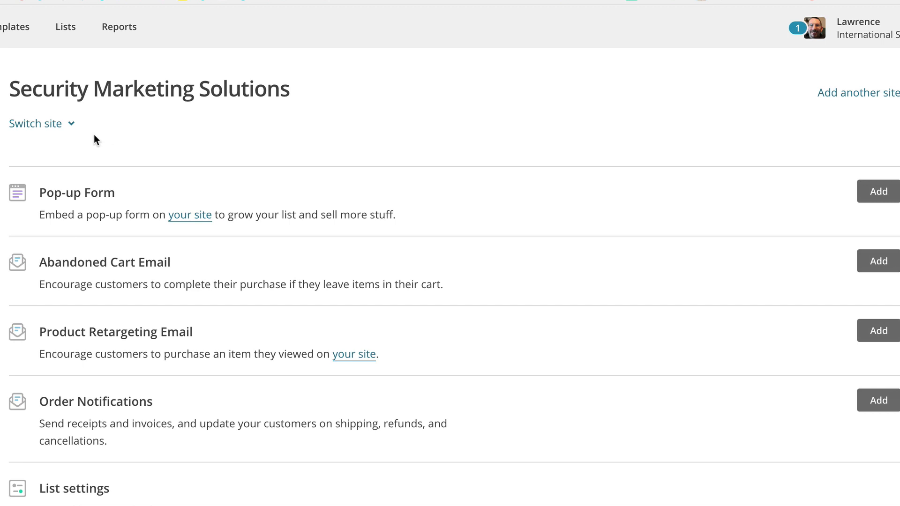
Switch the connected site to ISDA Online Store and view its automations list
{"action": "left_click", "coordinate": [35, 124]}
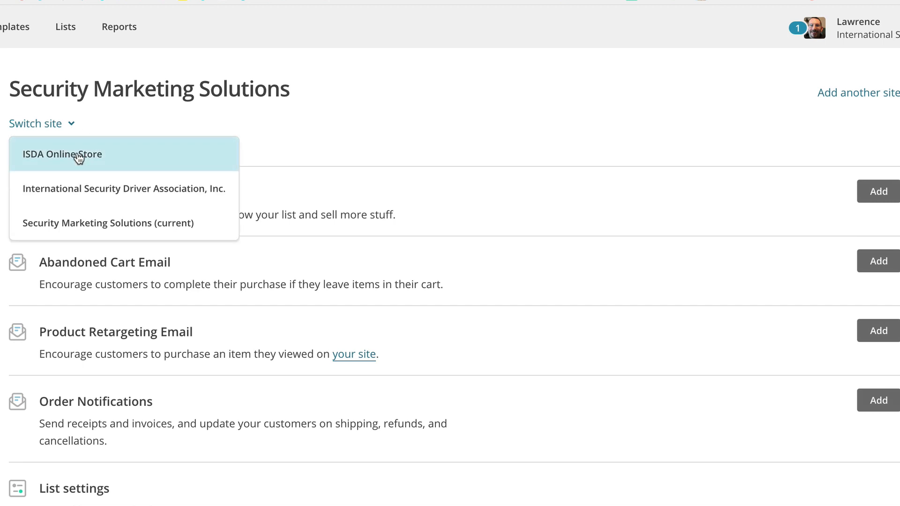
{"action": "left_click", "coordinate": [63, 154]}
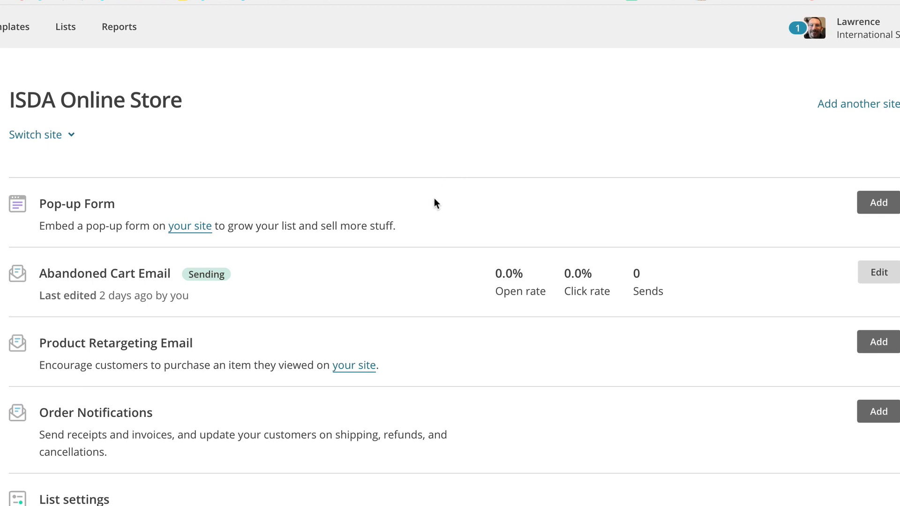
{"action": "scroll", "scroll_direction": "down", "scroll_amount": 3}
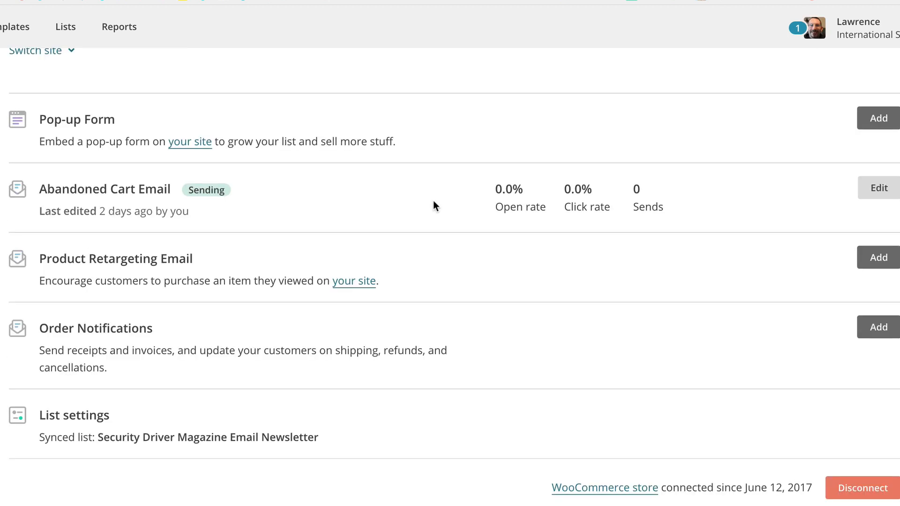
{"action": "mouse_move", "coordinate": [334, 208]}
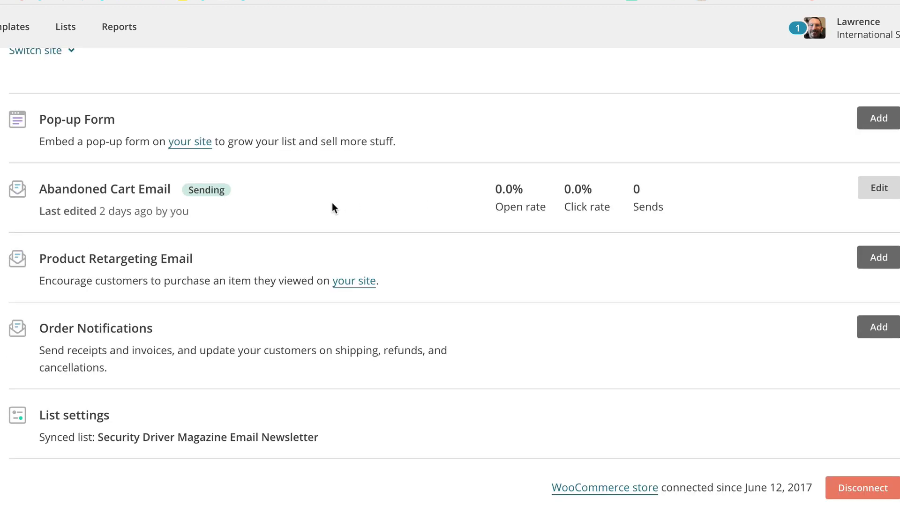
{"action": "mouse_move", "coordinate": [201, 190]}
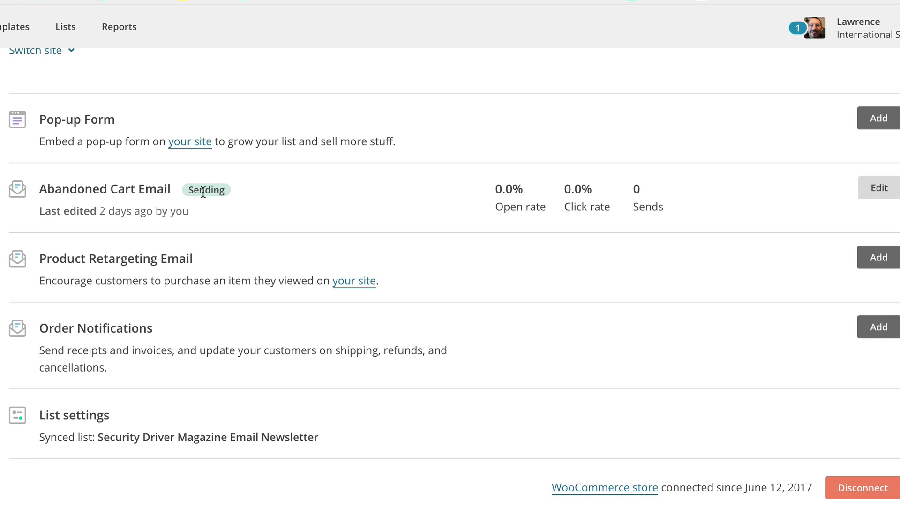
{"action": "mouse_move", "coordinate": [877, 187]}
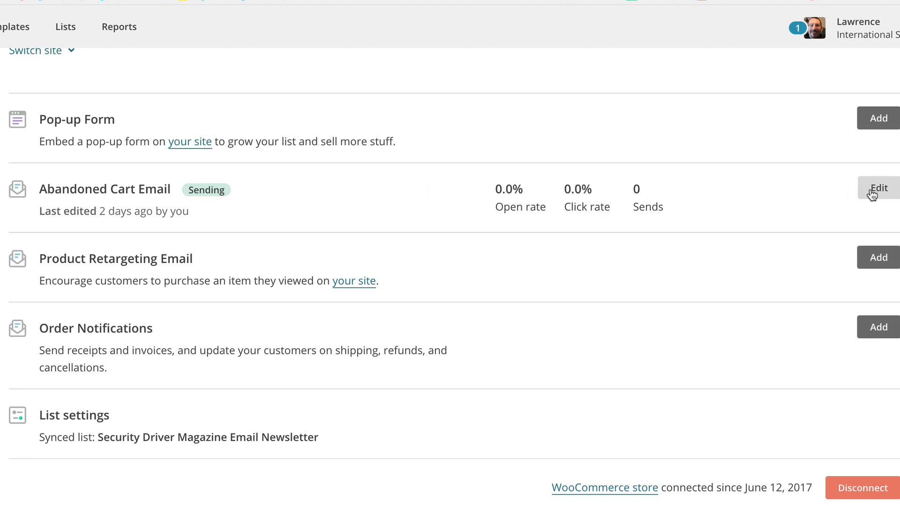
Edit the Abandoned Cart Email and review its desktop preview, subject "We saved your cart for you"
{"action": "left_click", "coordinate": [877, 187]}
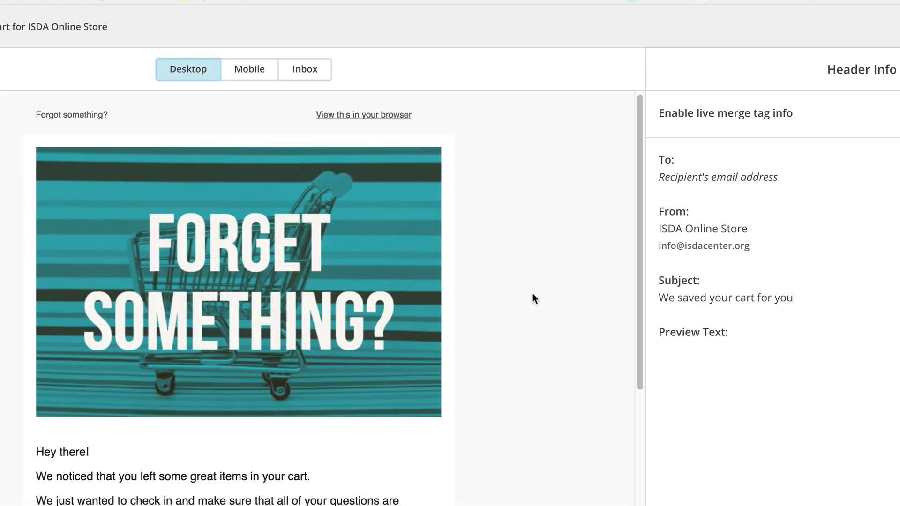
{"action": "scroll", "scroll_direction": "down", "scroll_amount": 3}
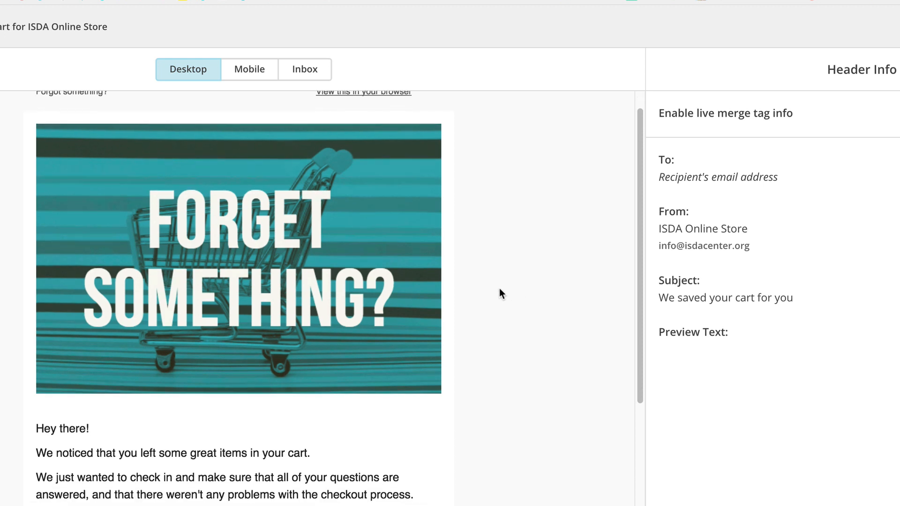
{"action": "scroll", "scroll_direction": "down", "scroll_amount": 3}
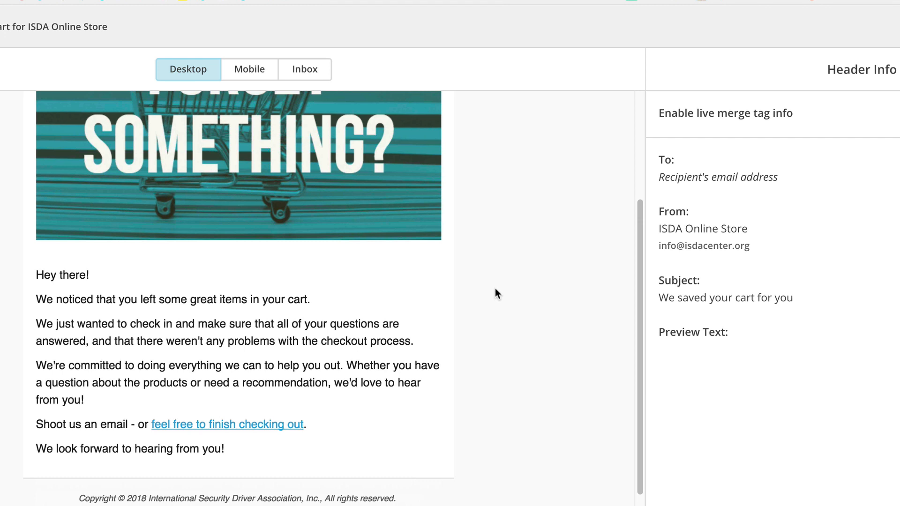
{"action": "mouse_move", "coordinate": [472, 313]}
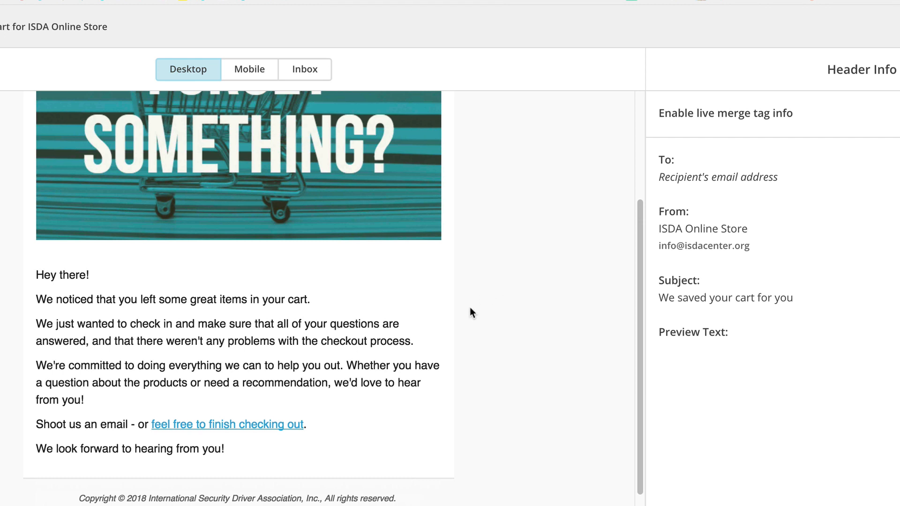
{"action": "scroll", "scroll_direction": "down", "scroll_amount": 3}
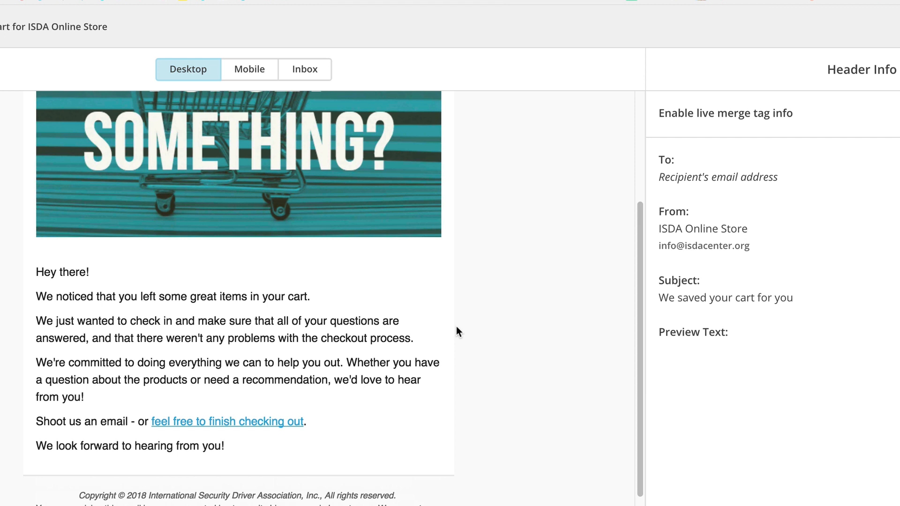
{"action": "scroll", "scroll_direction": "down", "scroll_amount": 3}
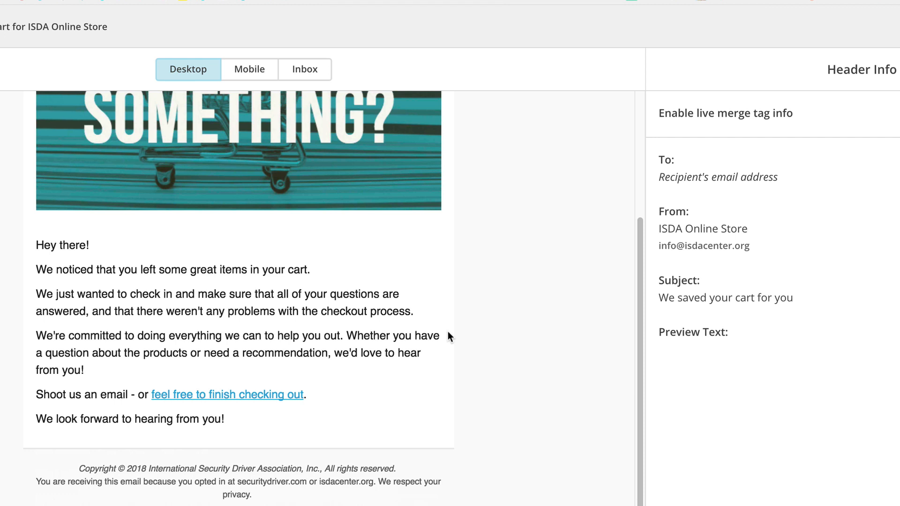
{"action": "mouse_move", "coordinate": [447, 335]}
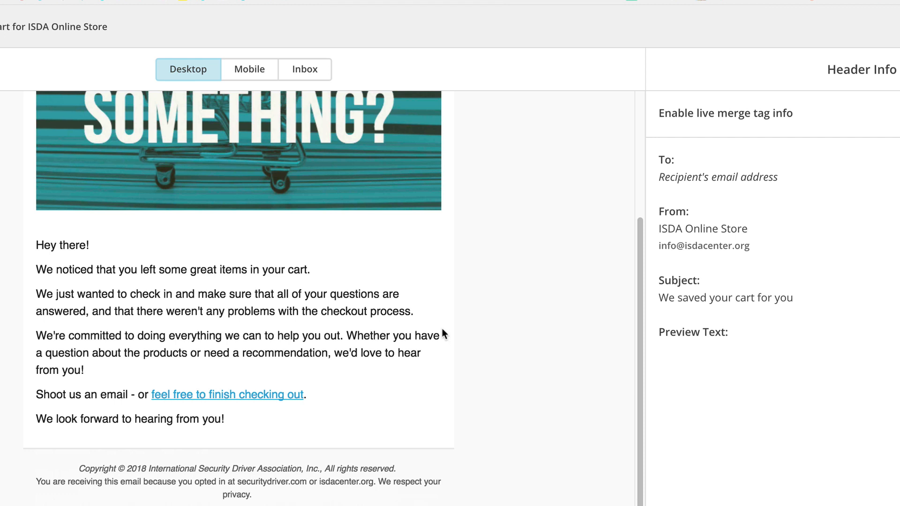